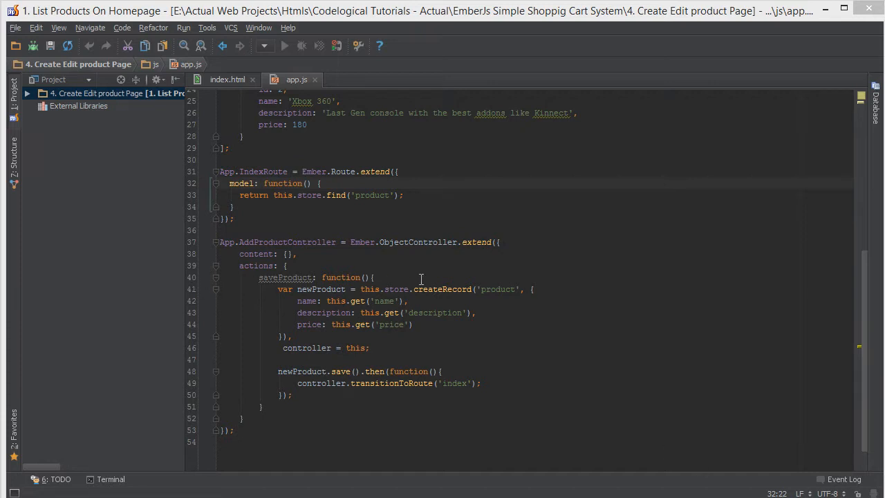
mouse_move(540, 241)
text(this.route('editProduct', {path: 'editProducts/'});)
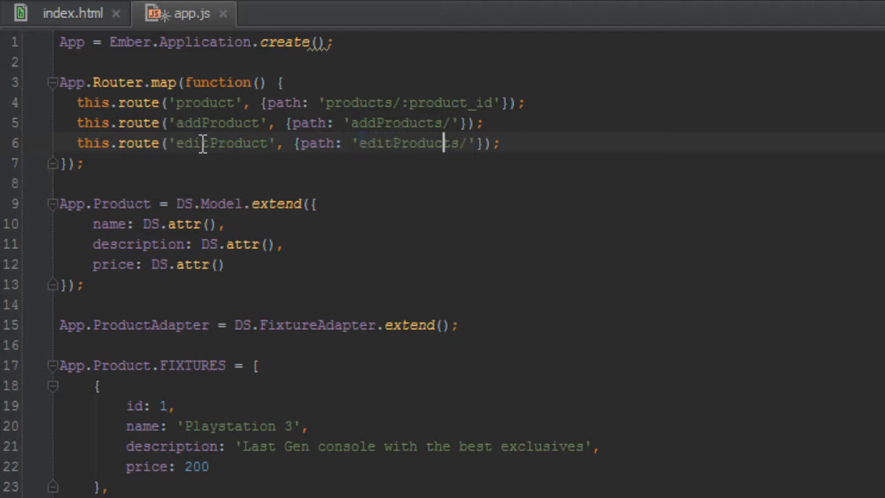
Extend the editProduct route path to 'editProducts/:product_id'
text(:)
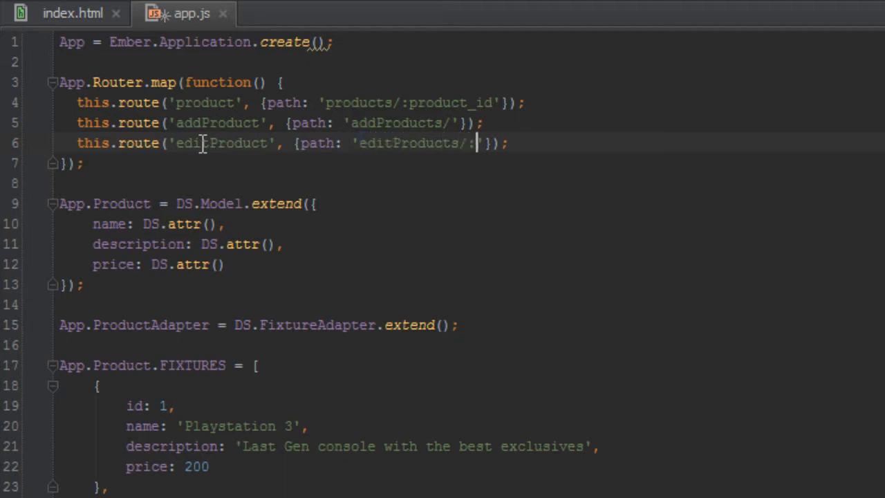
text(:product_id)
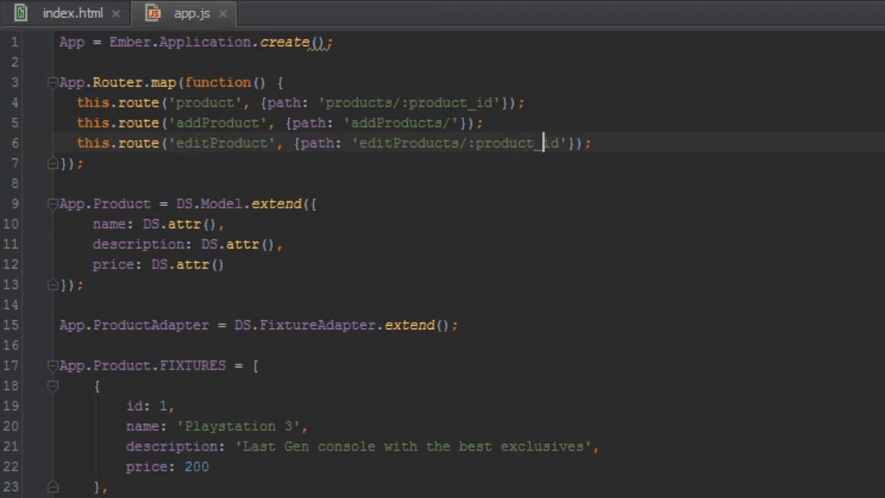
mouse_move(384, 437)
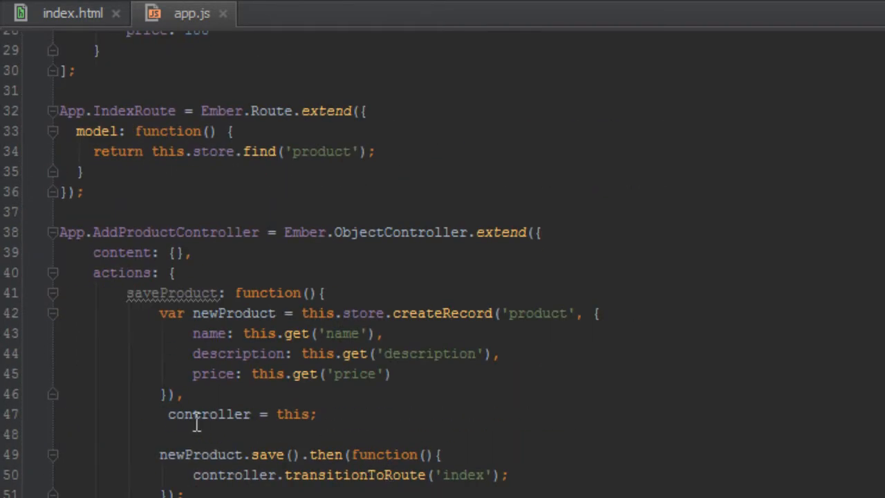
mouse_move(248, 176)
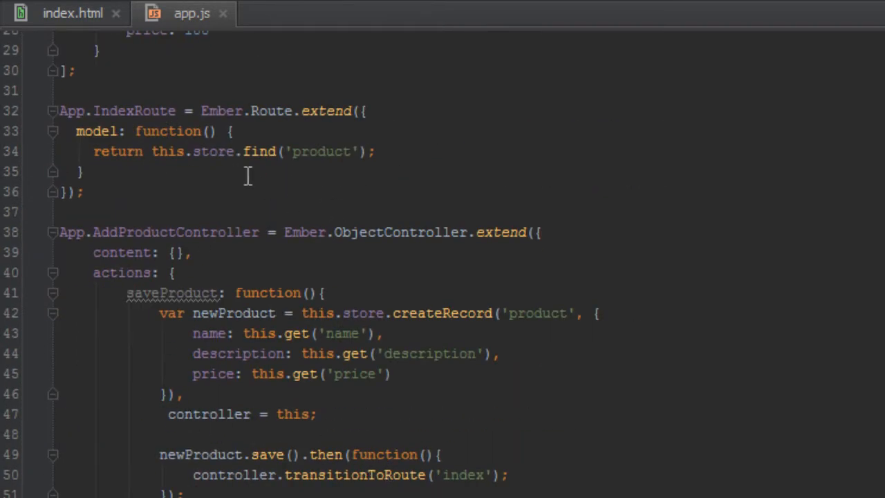
click(72, 13)
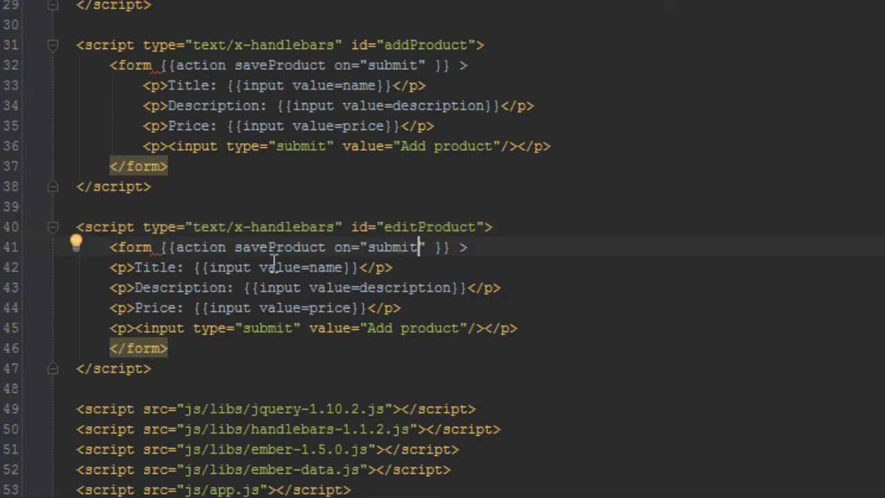
click(276, 246)
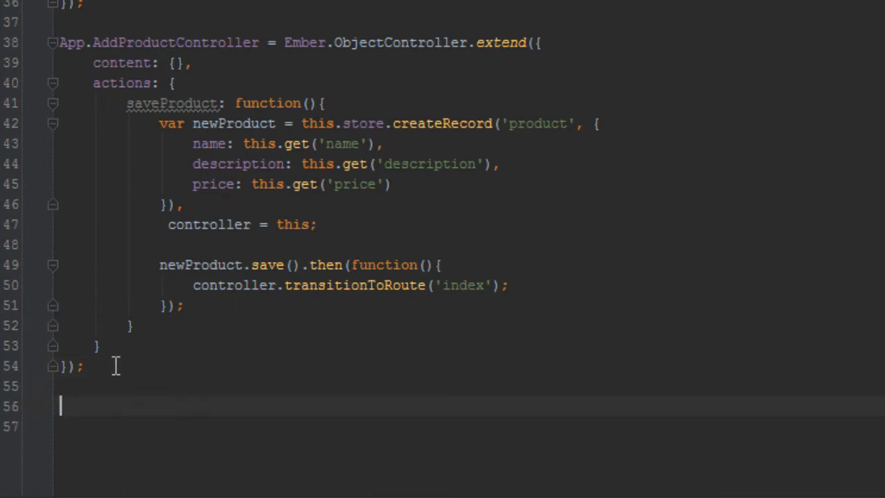
Declare App.EditProductController as an Ember.ObjectController.extend({ ... })
text(App)
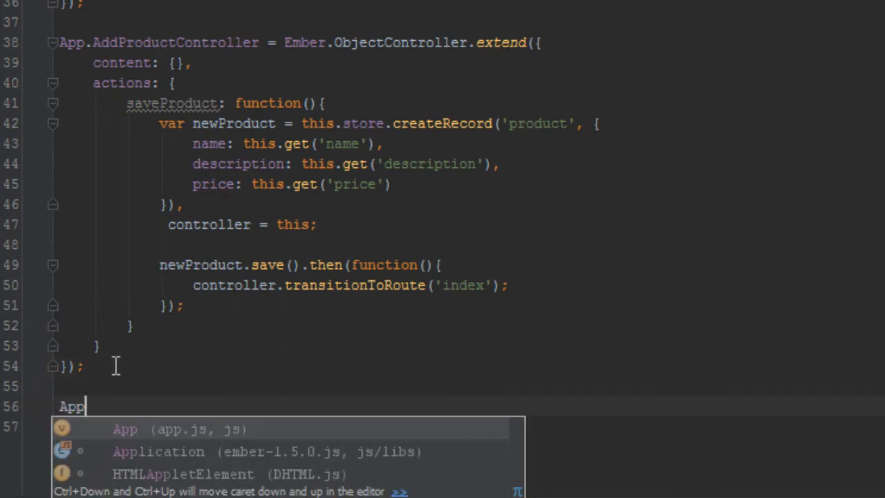
text(.Edi)
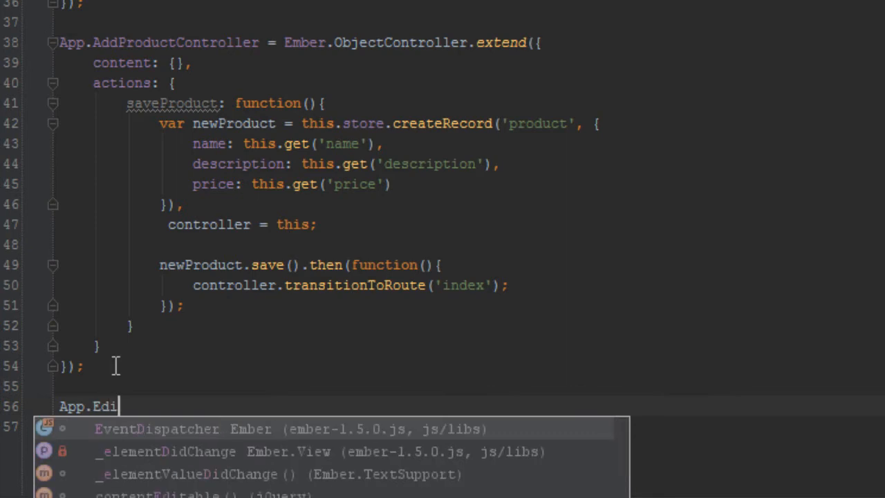
text(tProdu)
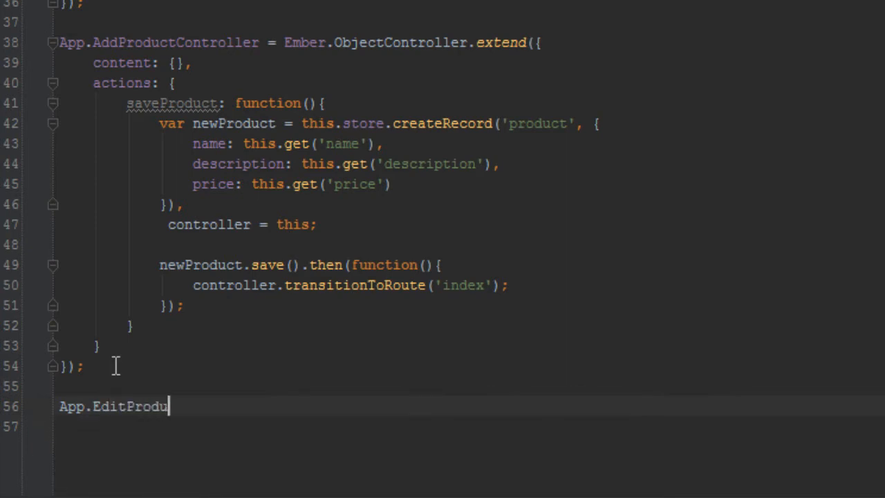
text(ctController = Ember.O)
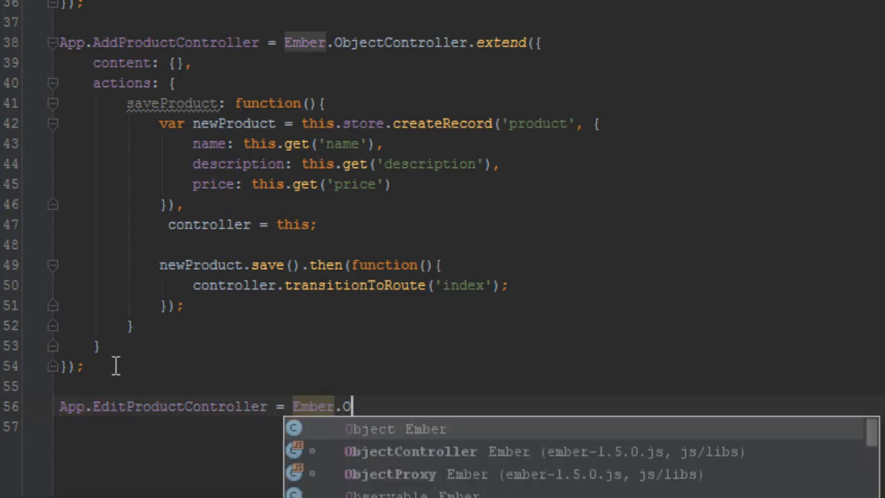
click(409, 451)
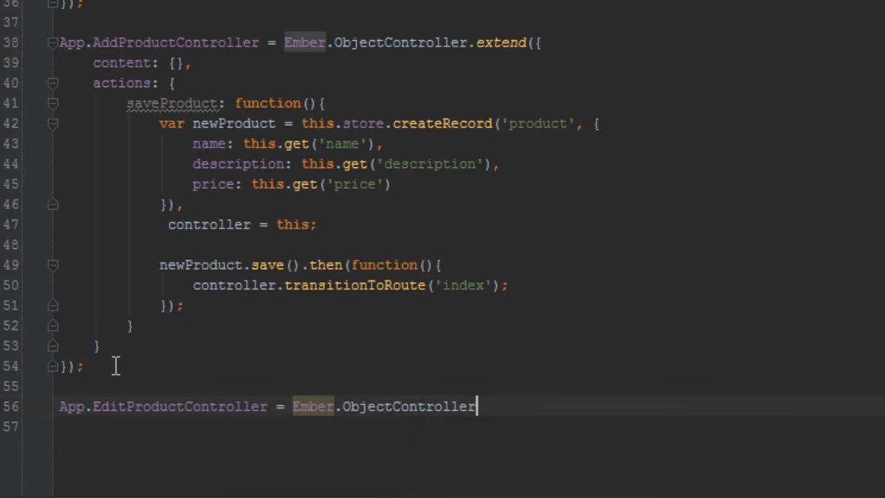
text(.extend()
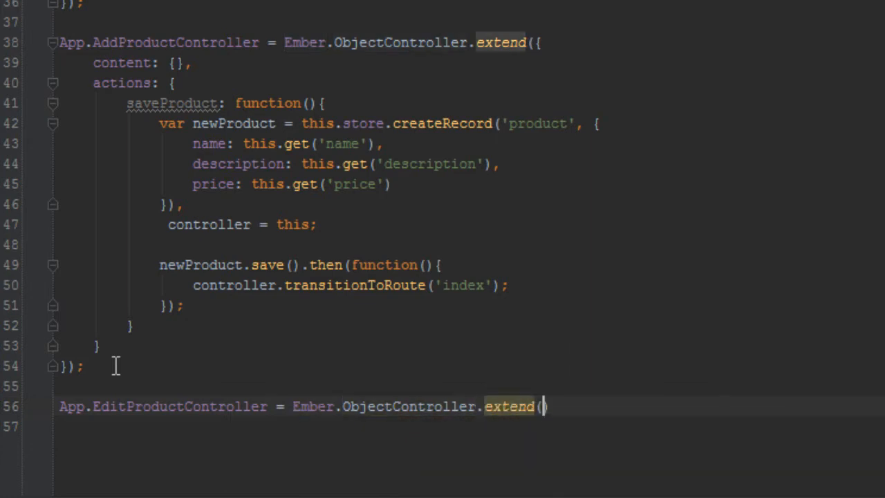
text({)
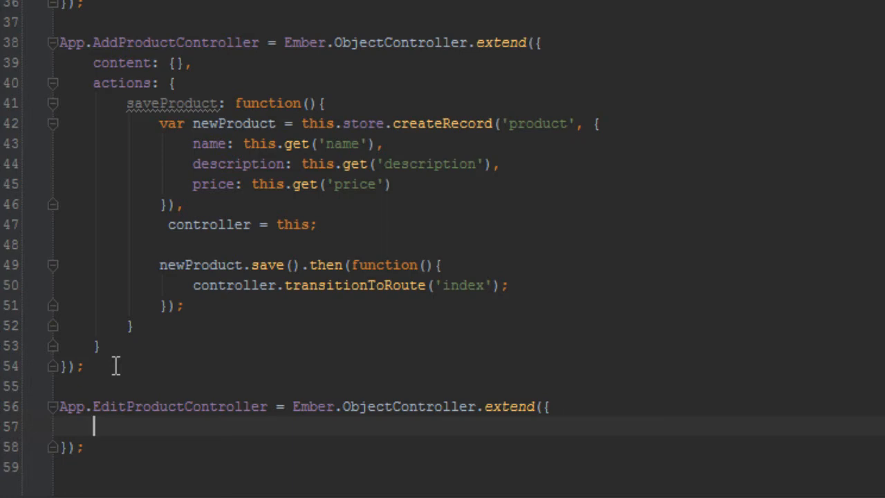
Add an actions block containing an empty saveProduct: function(){ }
text(actions)
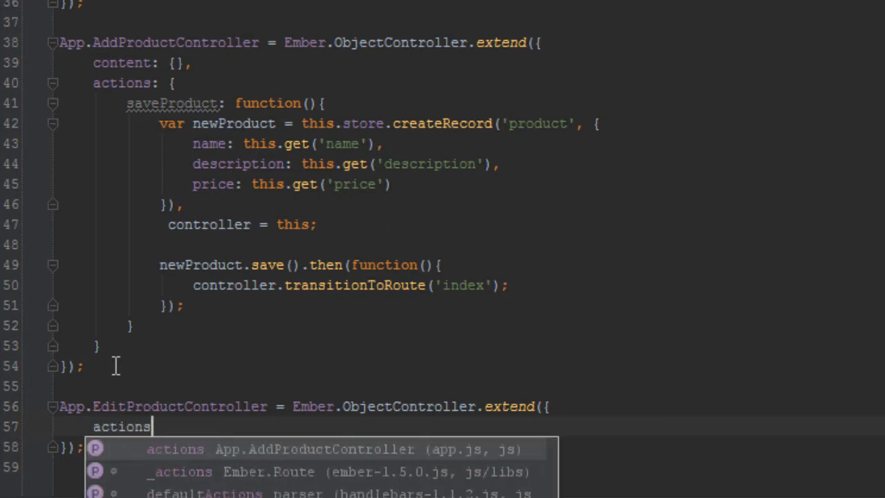
text(: {)
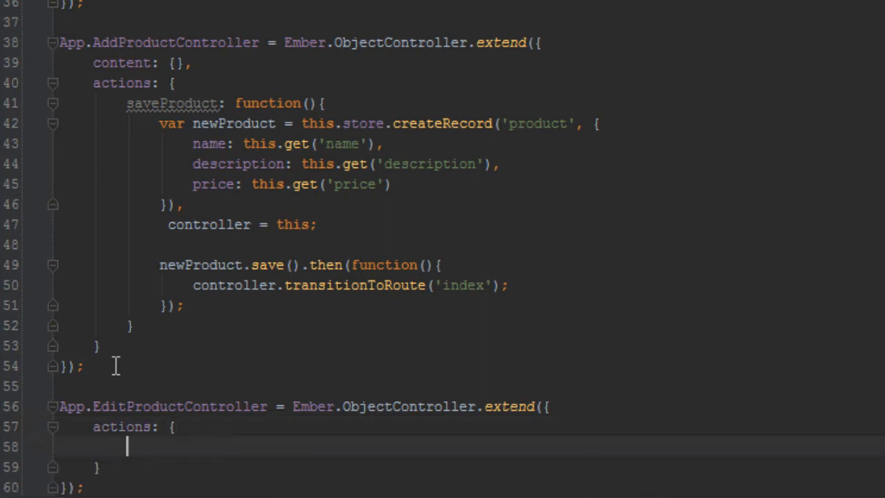
text(saveP)
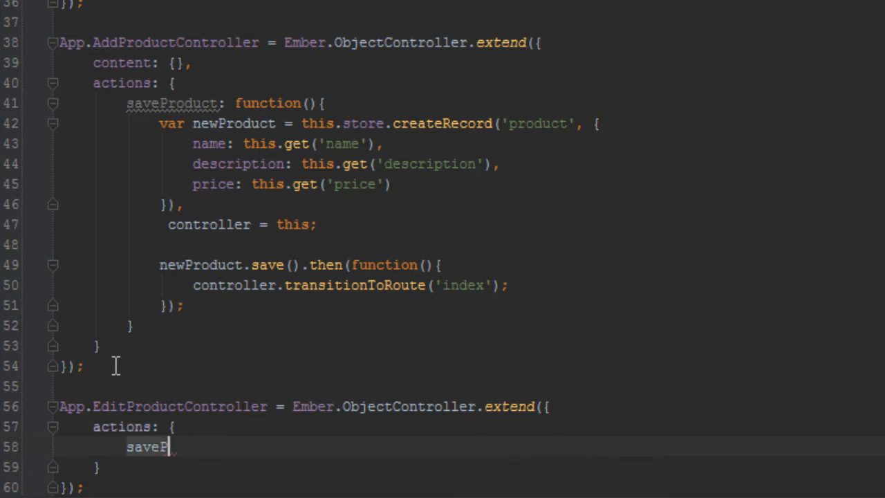
text(roduct:)
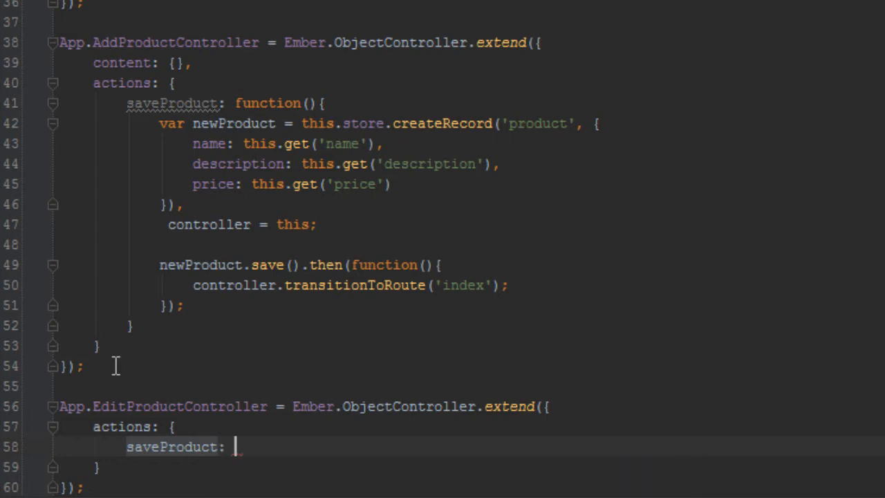
text(function())
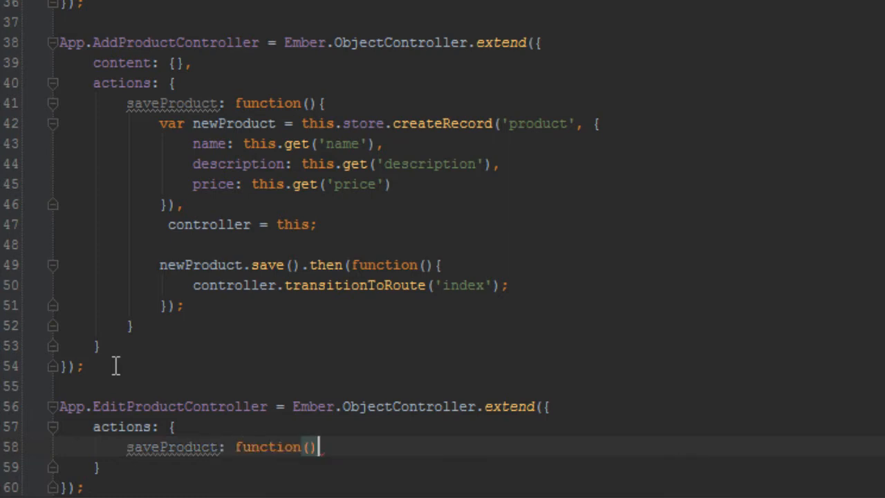
text({)
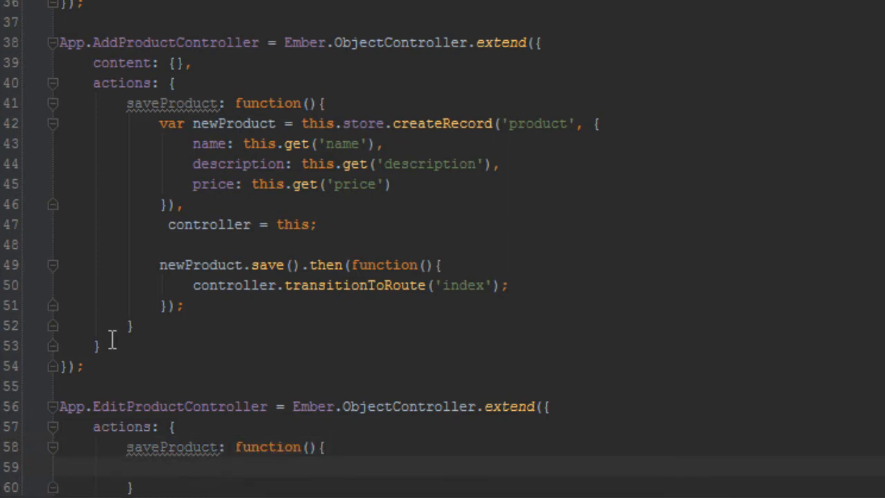
Review the AddProductController's createRecord and save logic above the new controller
scroll(down, 3)
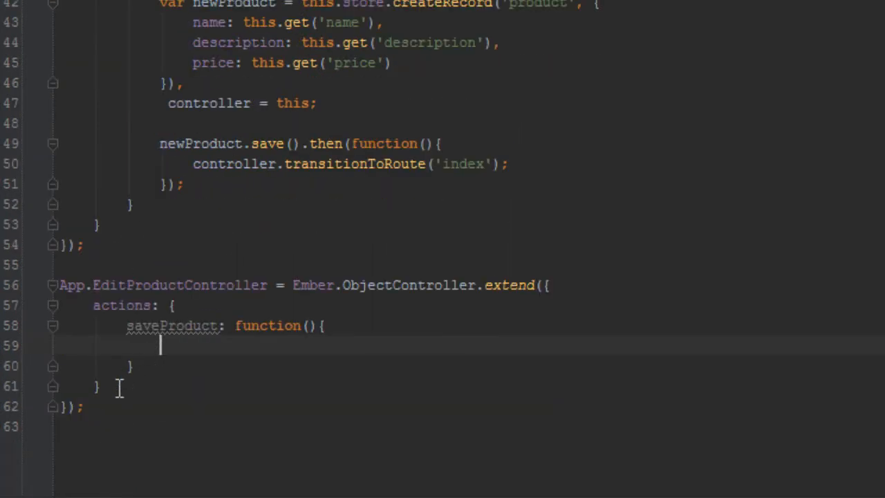
drag(63, 285, 83, 406)
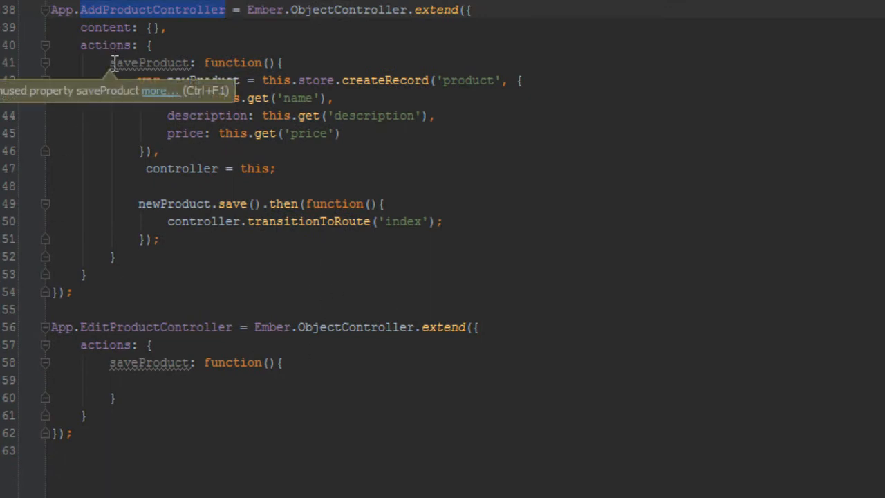
drag(110, 62, 116, 255)
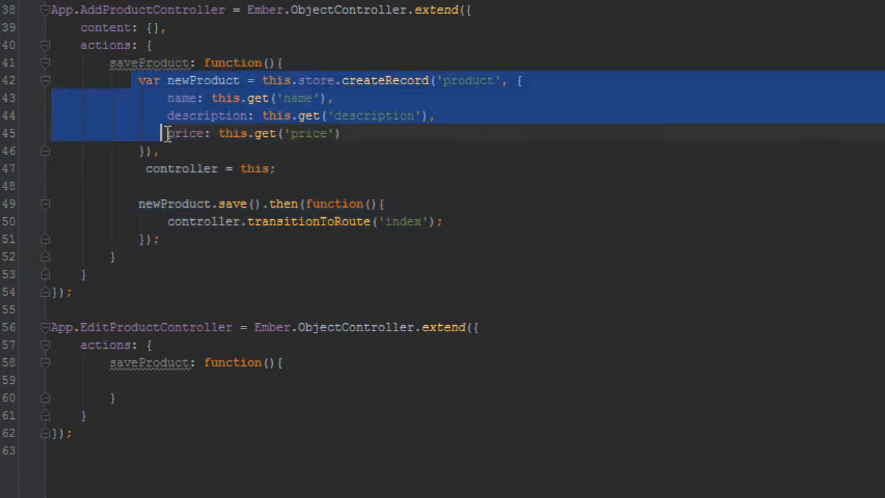
drag(163, 132, 182, 238)
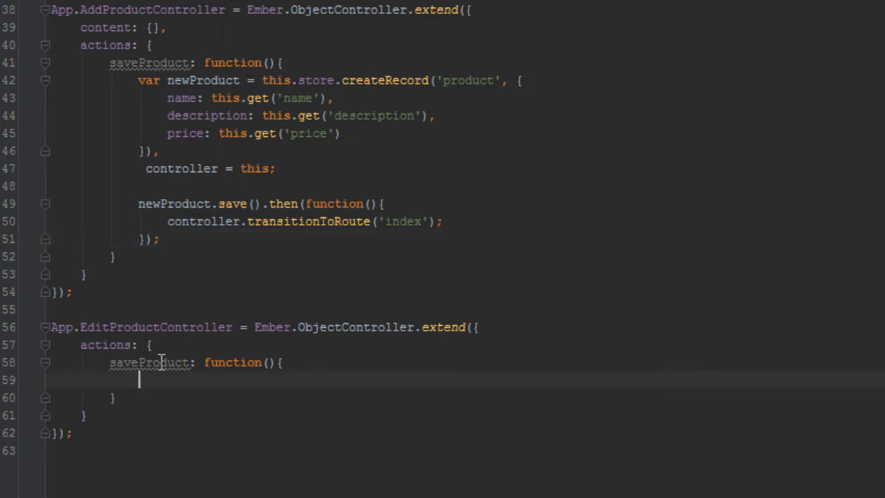
mouse_move(195, 428)
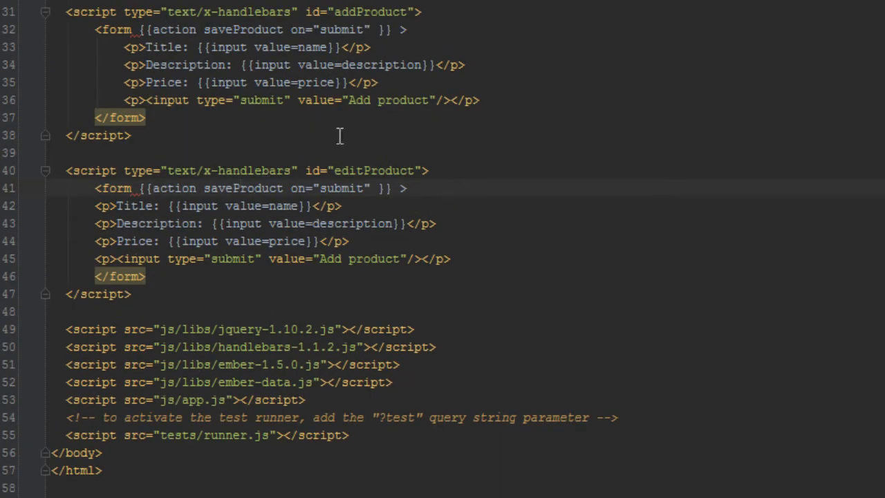
mouse_move(374, 171)
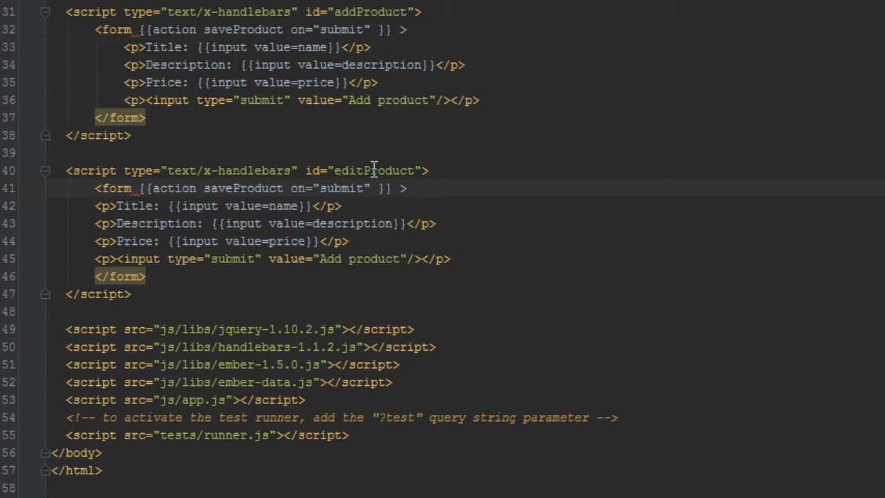
mouse_move(291, 108)
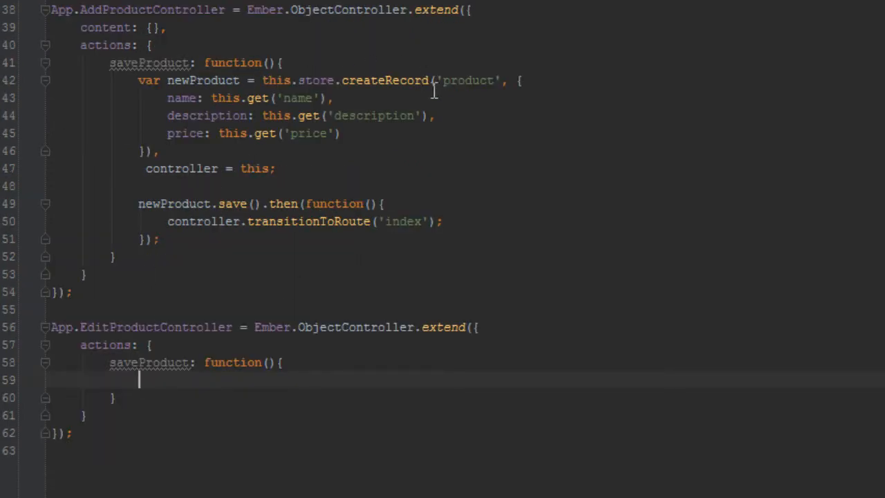
mouse_move(224, 396)
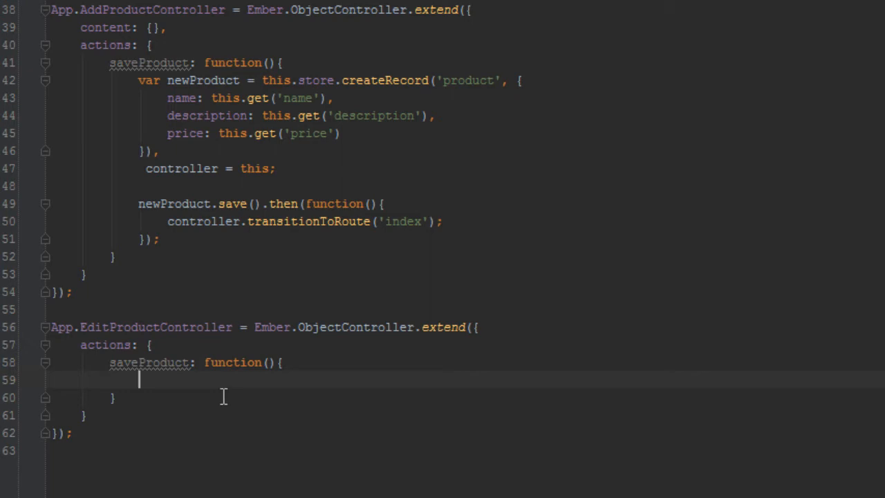
Call this.get('model').save with a callback function inside saveProduct
text(this.g)
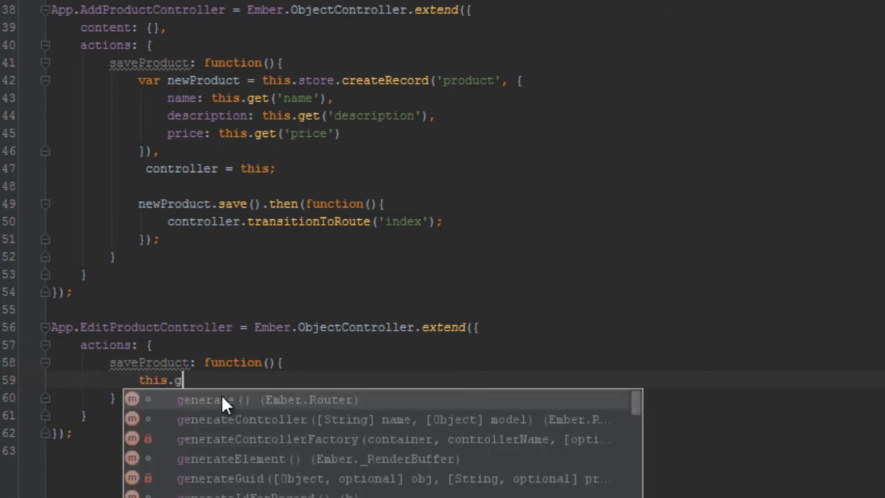
text(et('model').save();)
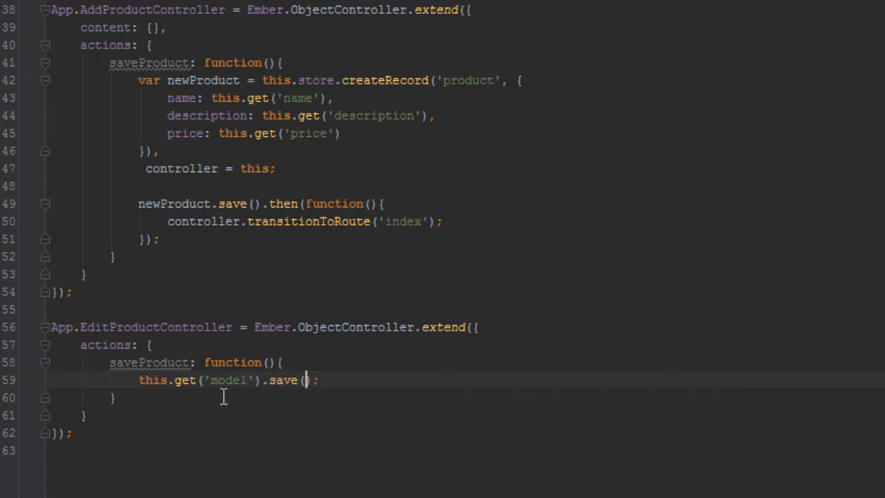
text(function()
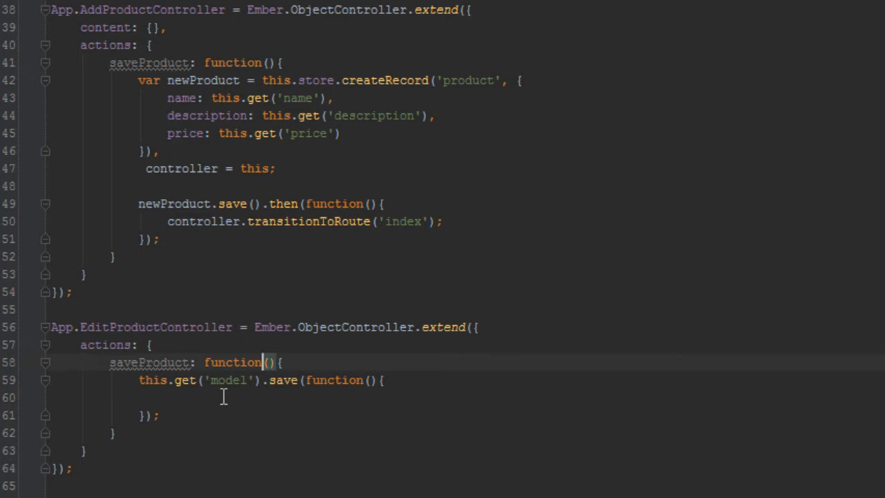
Store var controller = this and transition to the 'index' route in the save callback
key(Enter)
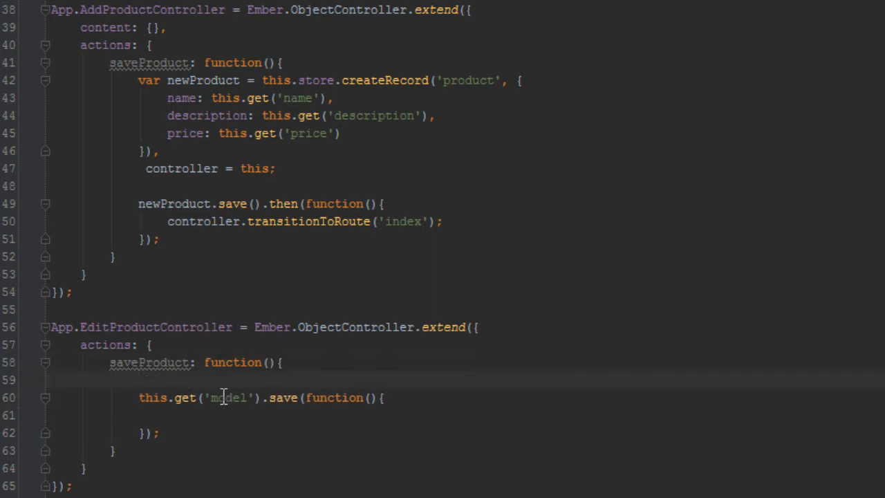
text(var)
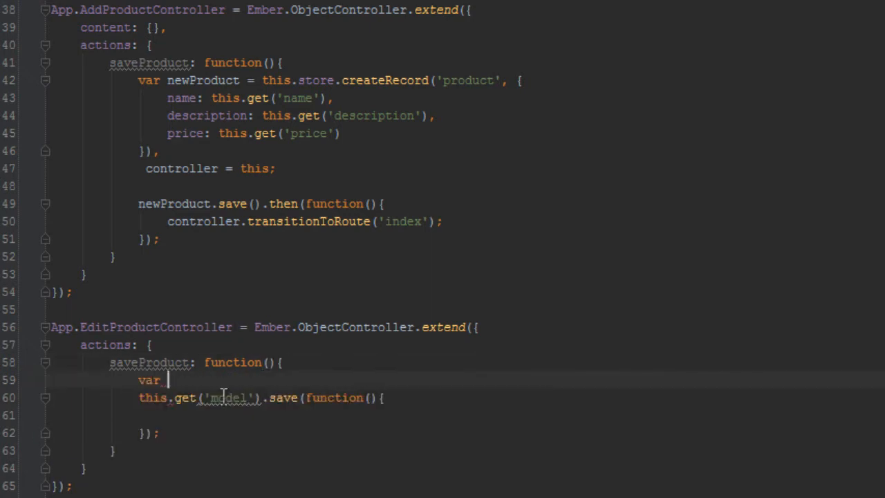
text(controller)
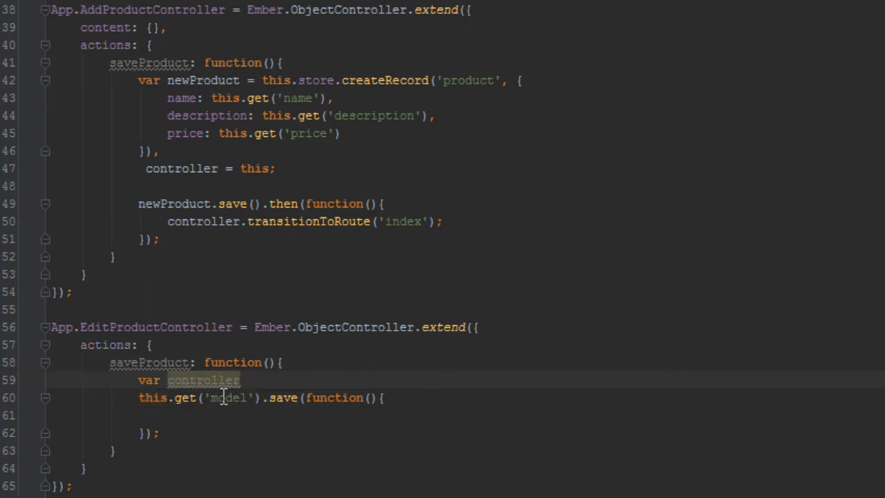
text(= this;)
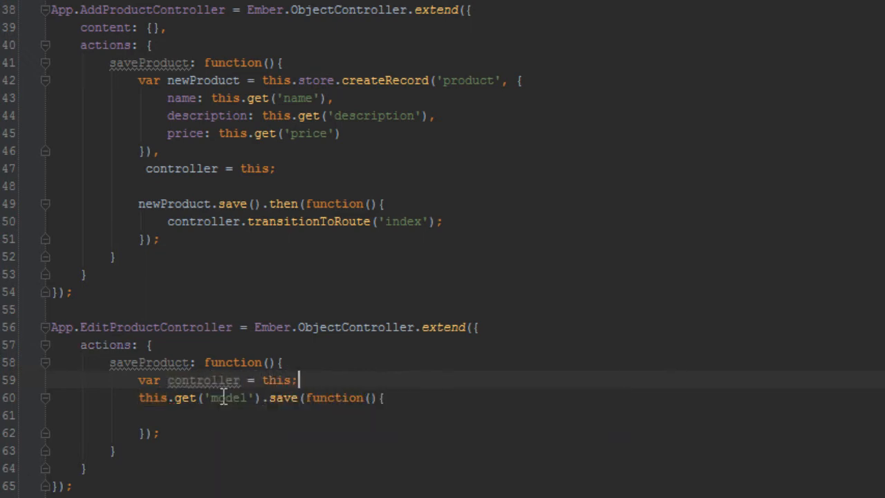
text(c)
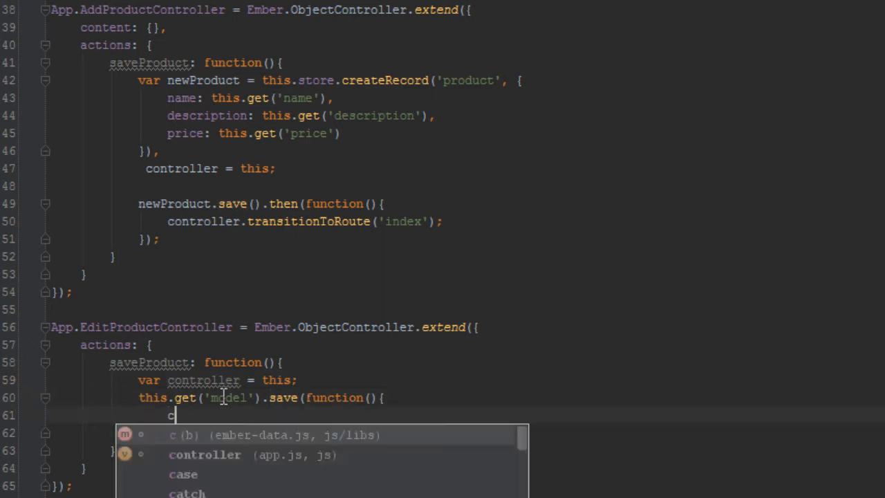
text(ontroller.tr)
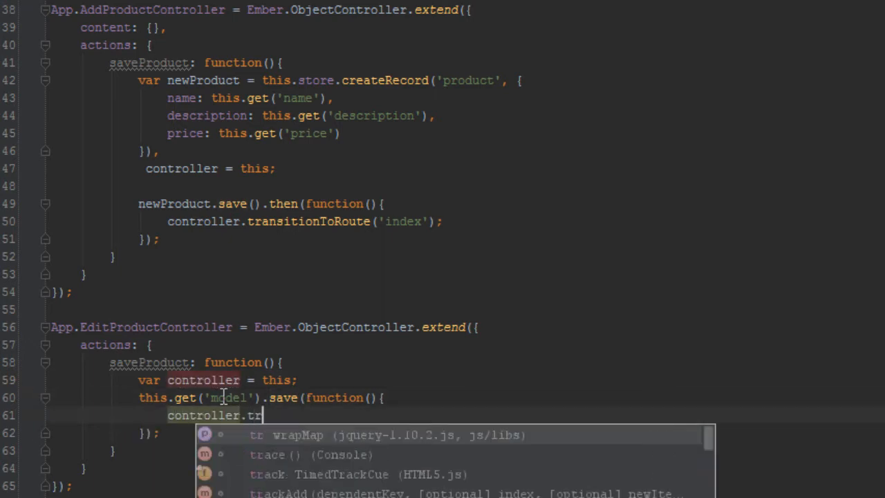
text(ansitionToRoute(')
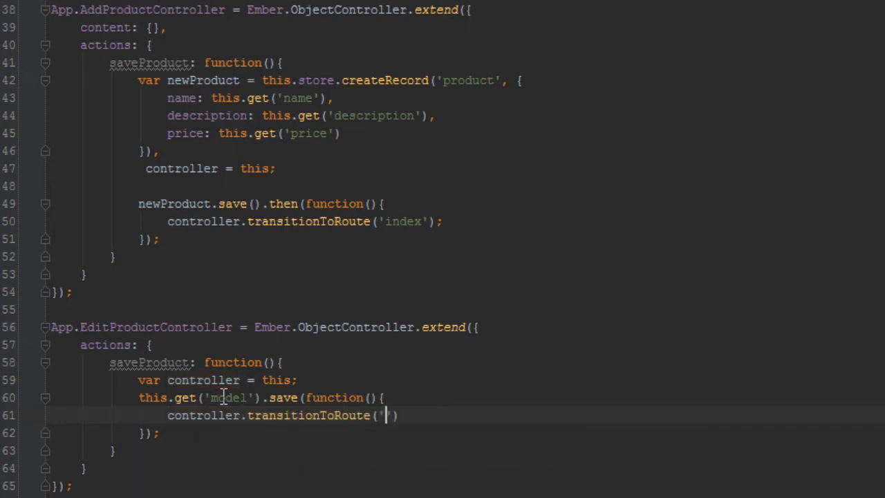
text(index')
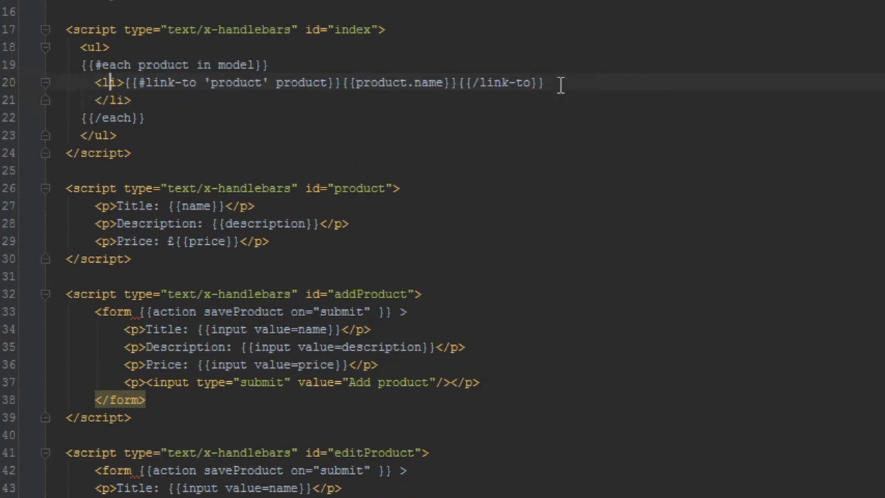
Add a {{#link-to 'editProduct' product}} opening tag inside each product's list item
key(enter)
text({{)
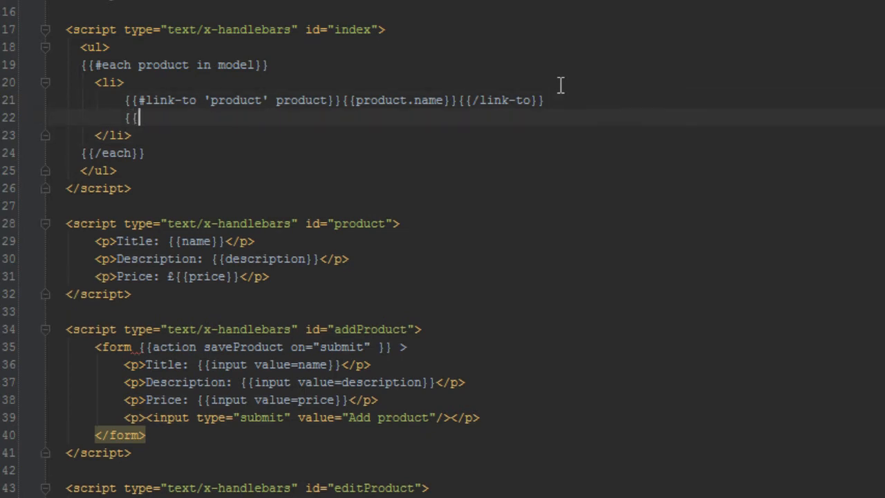
text(#link-)
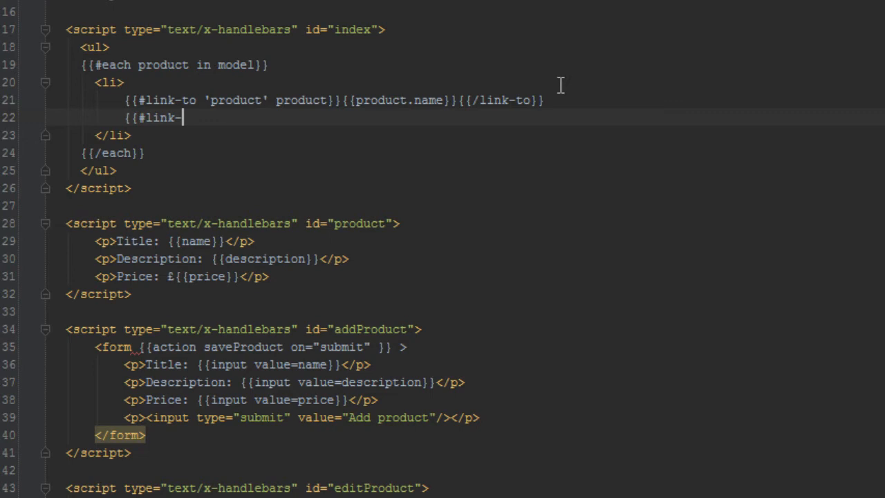
text(to '')
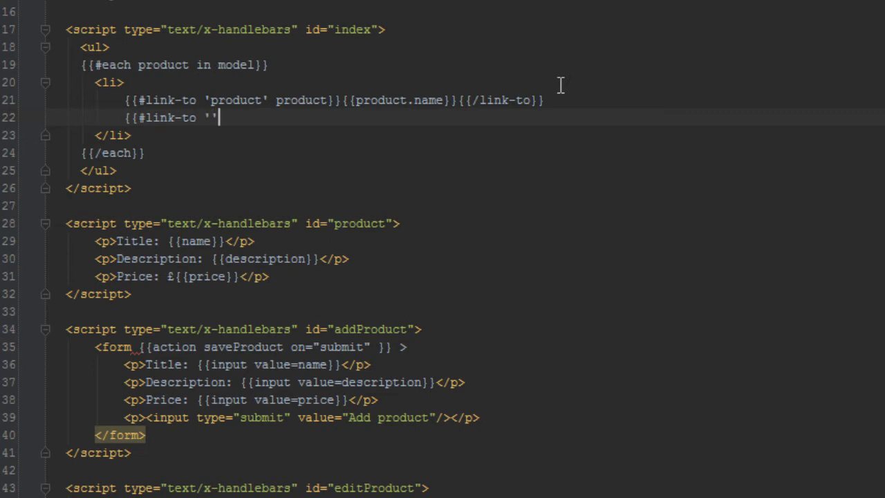
text(edit)
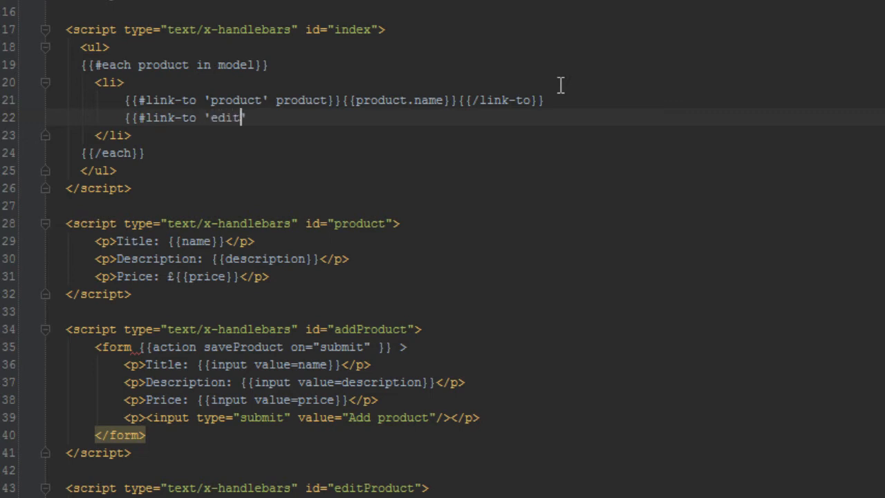
text(Product)
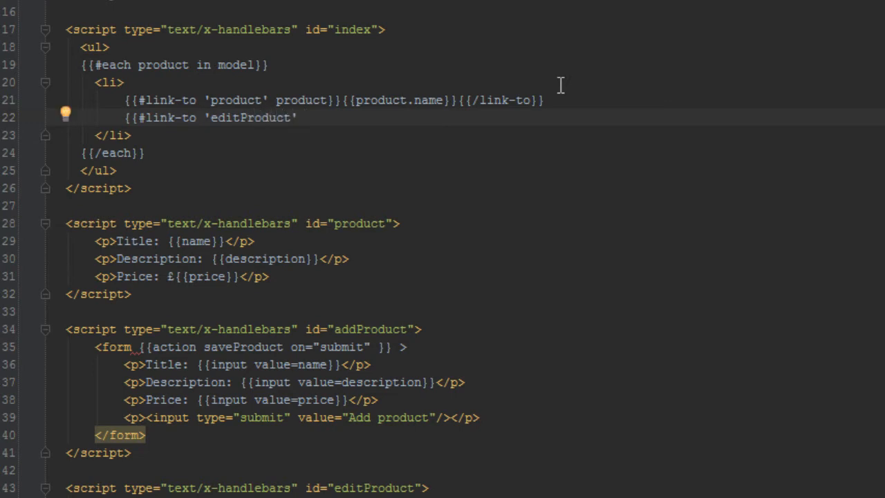
text(p)
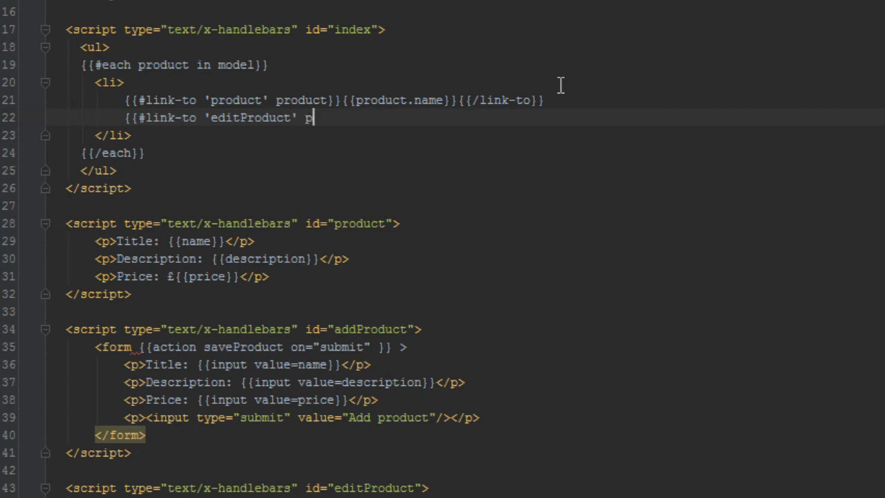
text(roduct)
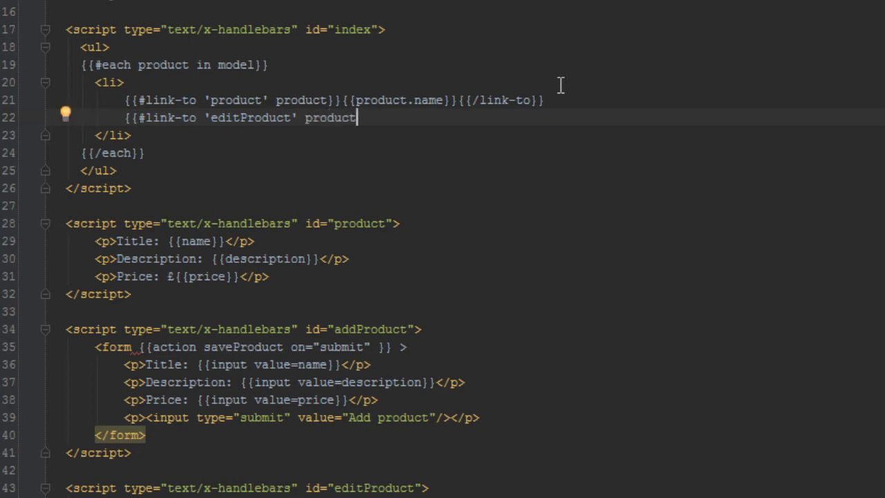
text(}})
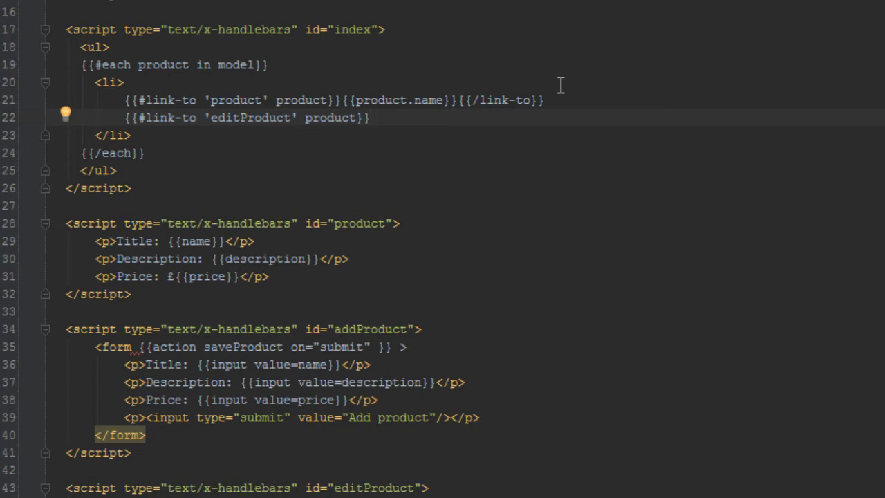
Give the link the text Edit and close it with {{/link-to}}
text(Edit)
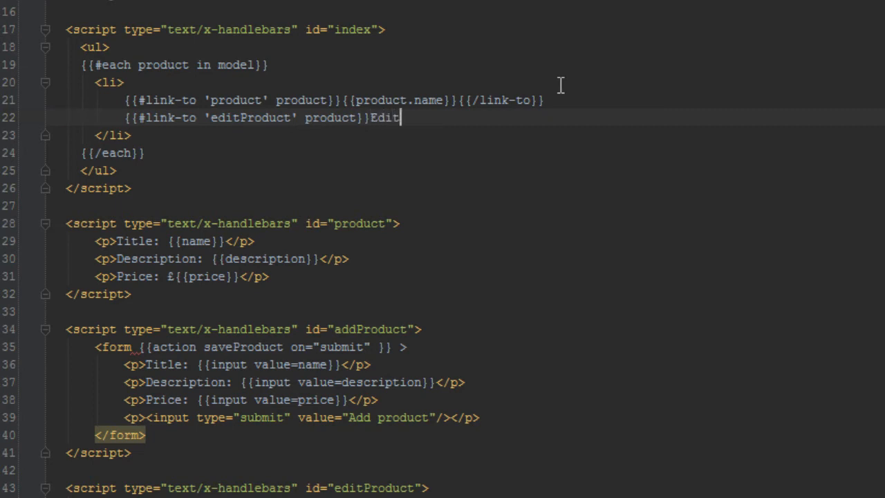
text({{/)
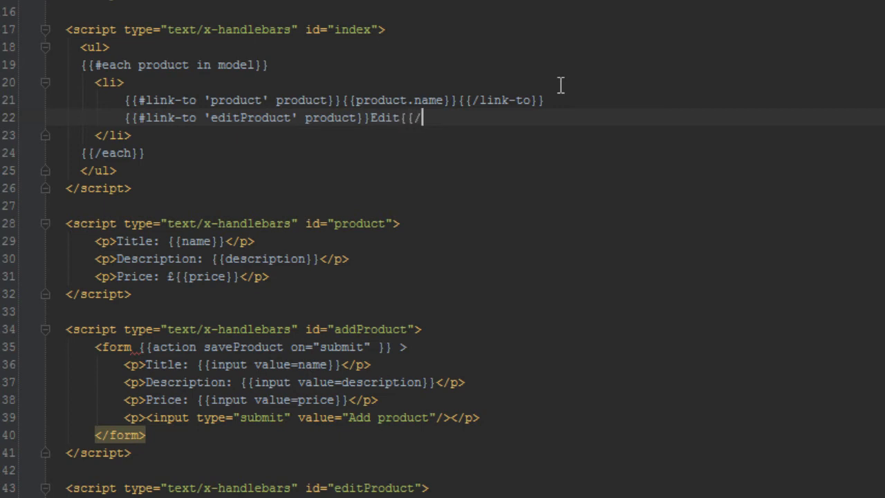
text(link-)
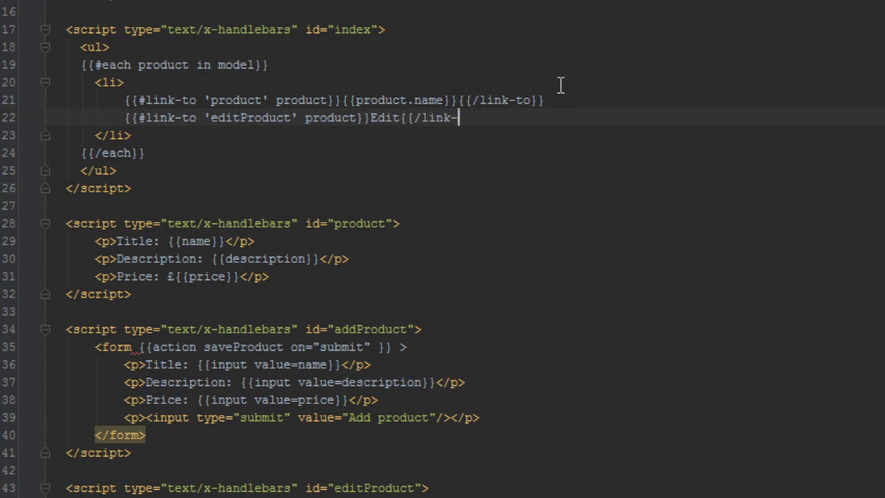
text(to}})
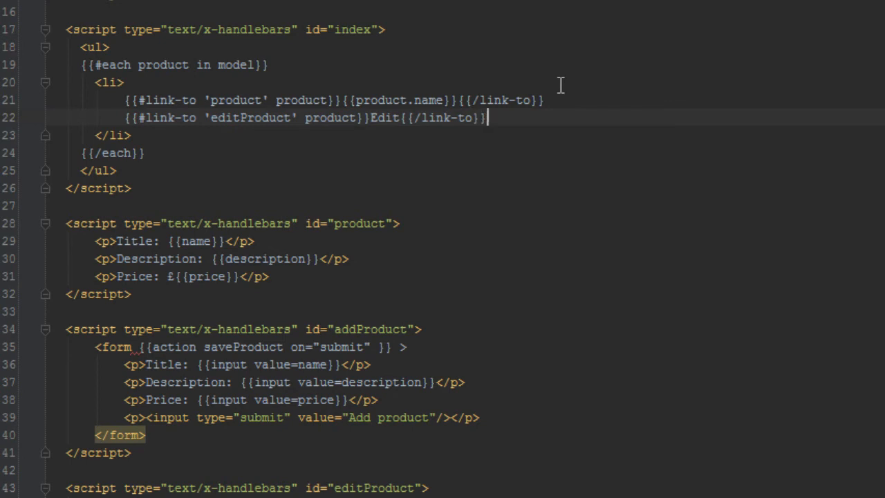
mouse_move(387, 441)
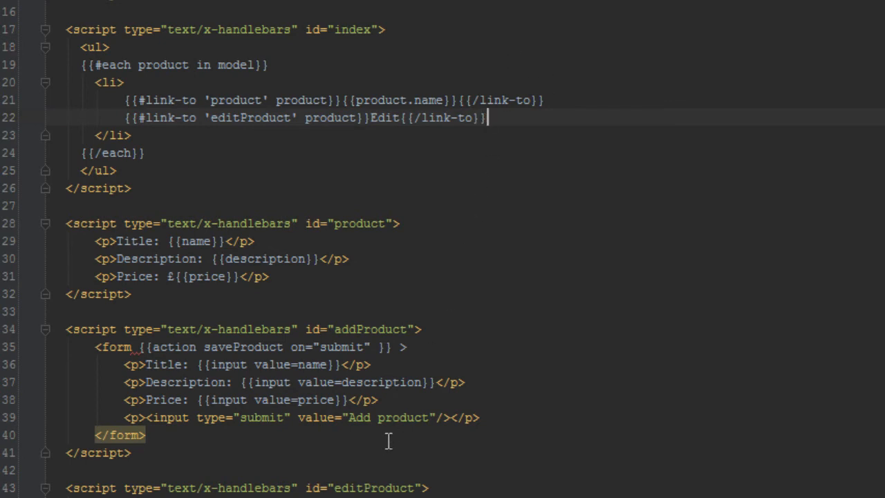
mouse_move(384, 450)
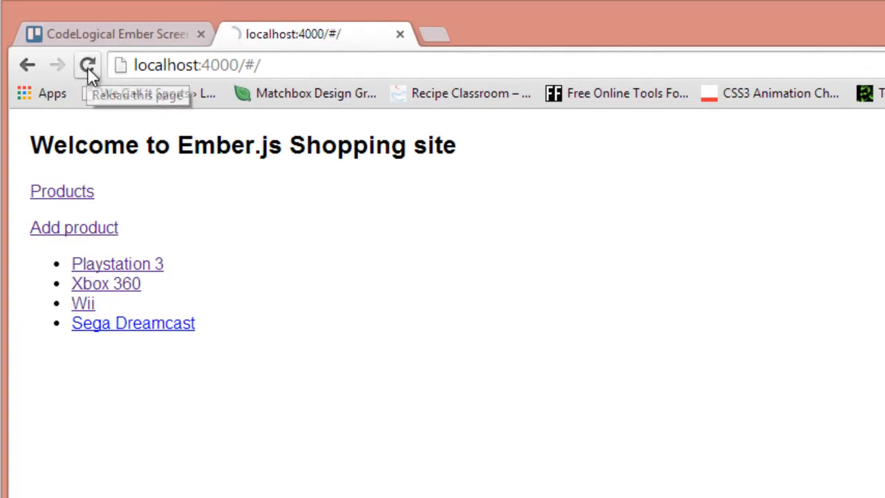
Reload the shop, open Playstation 3's edit form and change its title to Playstation 4
click(87, 65)
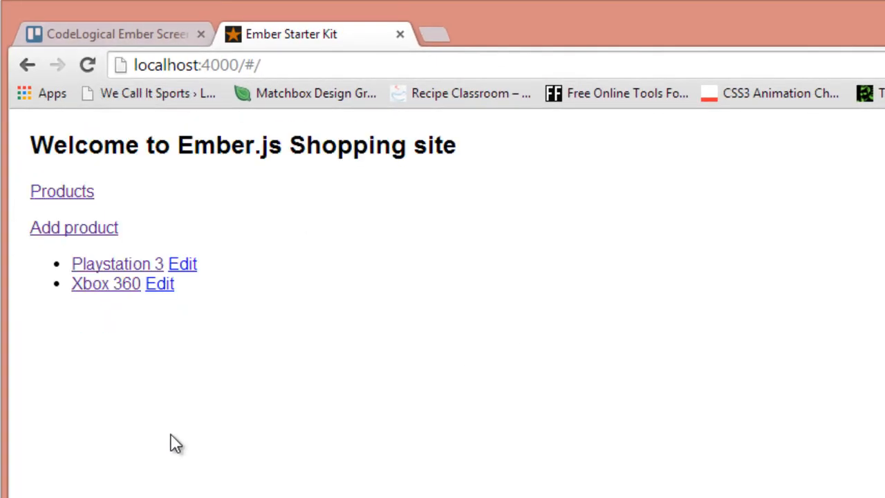
mouse_move(182, 263)
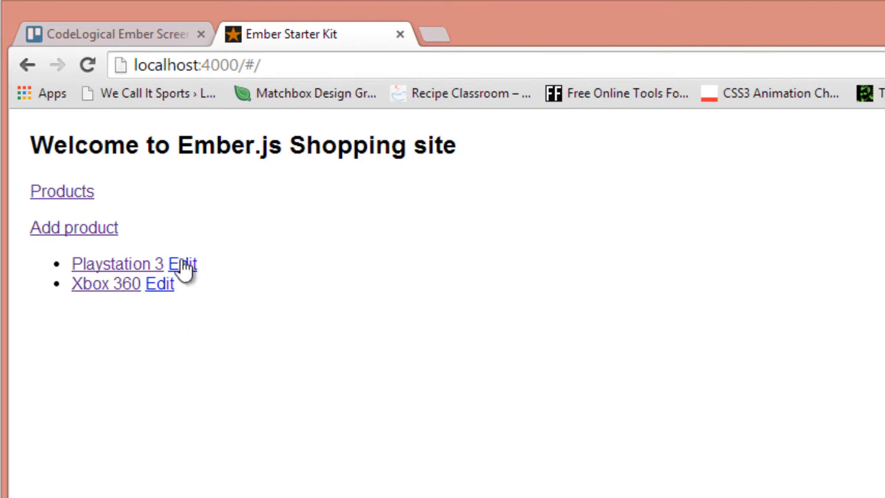
mouse_move(193, 268)
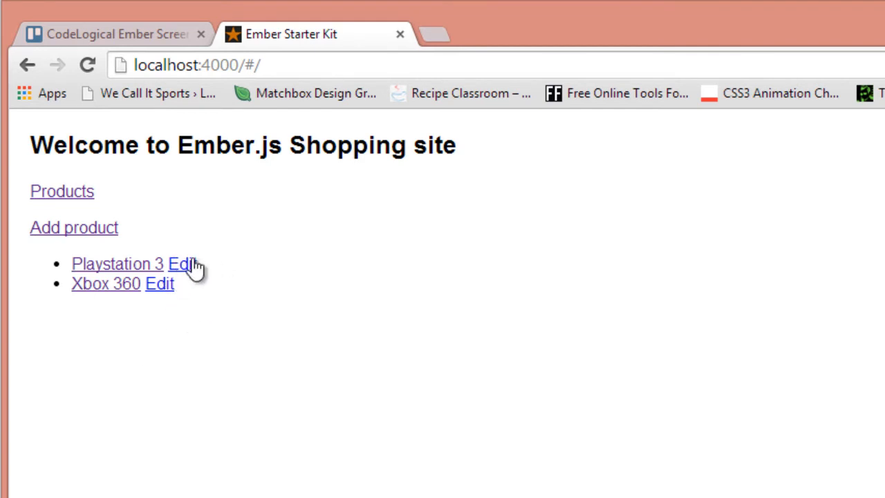
click(181, 263)
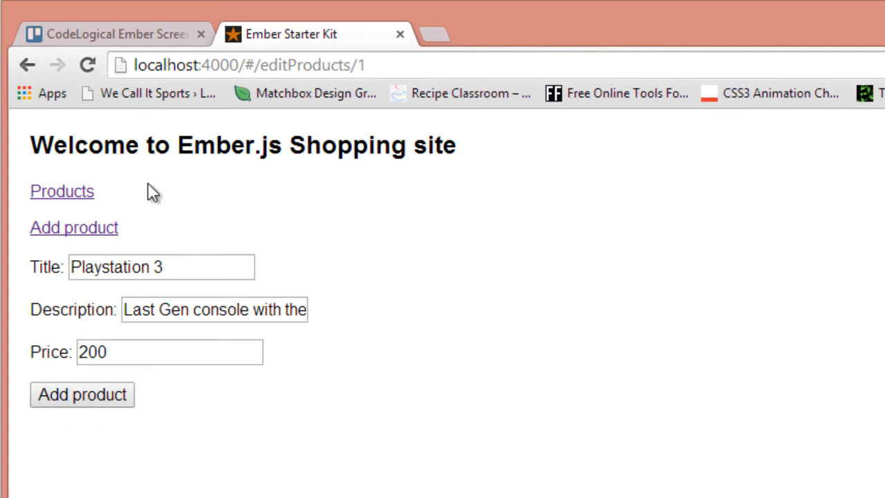
mouse_move(296, 343)
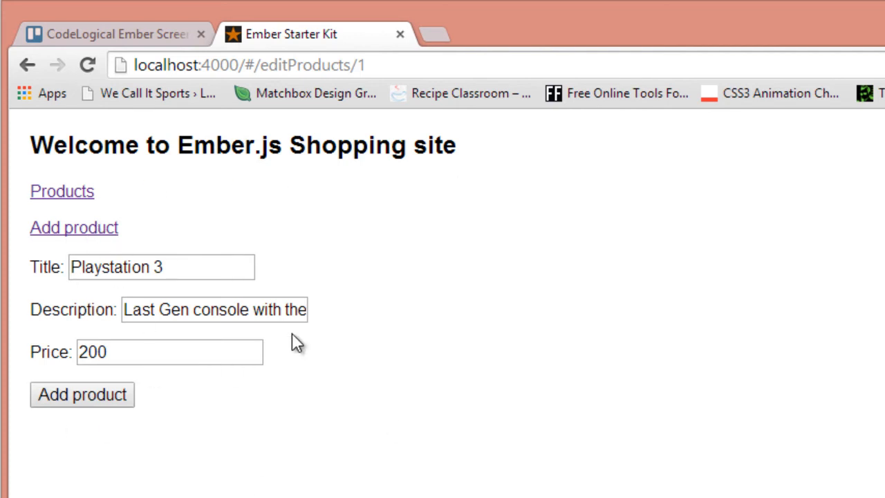
mouse_move(151, 214)
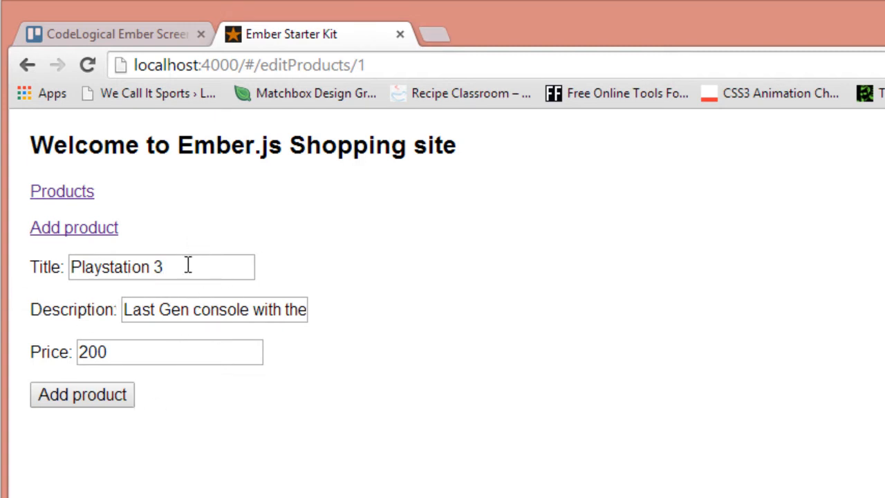
click(161, 266)
text(4)
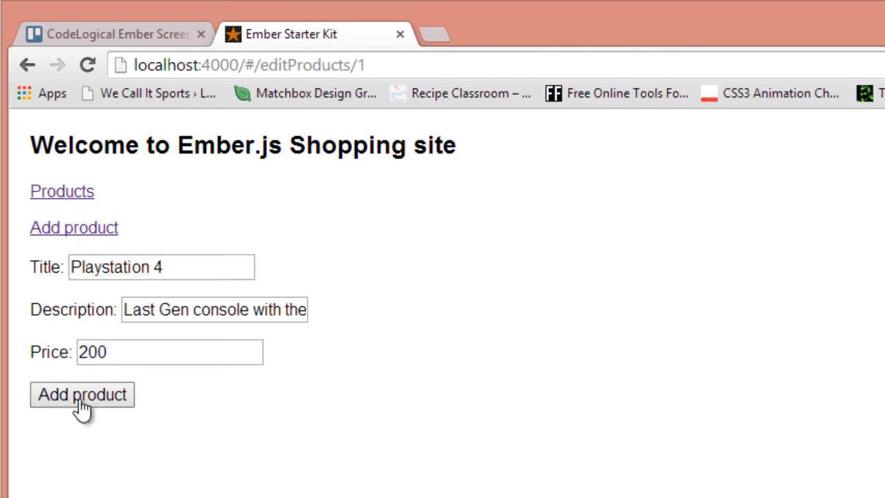
Inspect the submit button and view the DevTools Console for Ember output
right_click(629, 387)
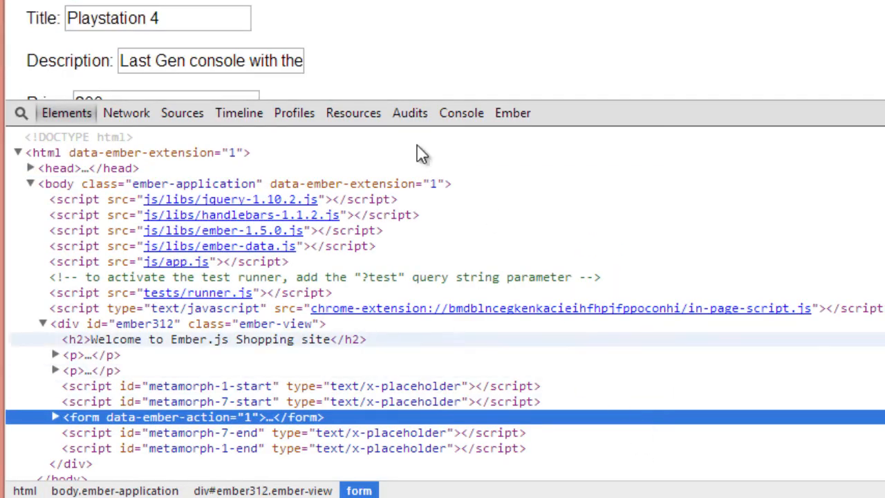
click(460, 113)
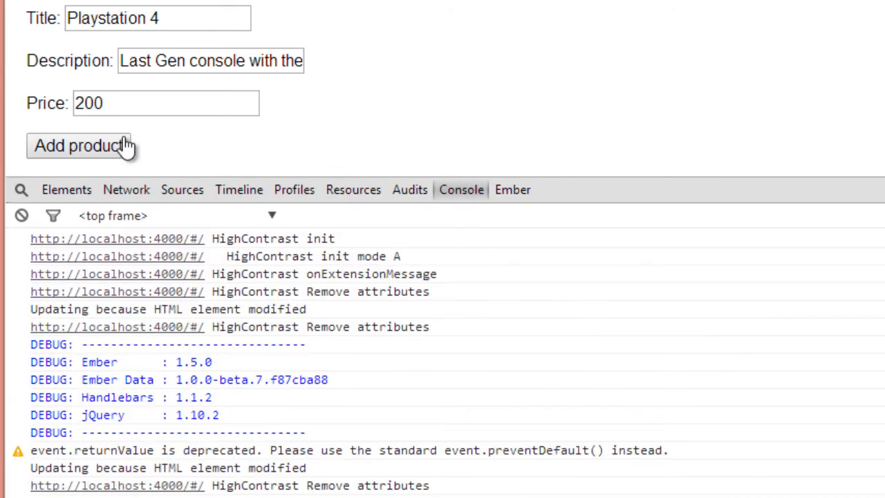
mouse_move(490, 113)
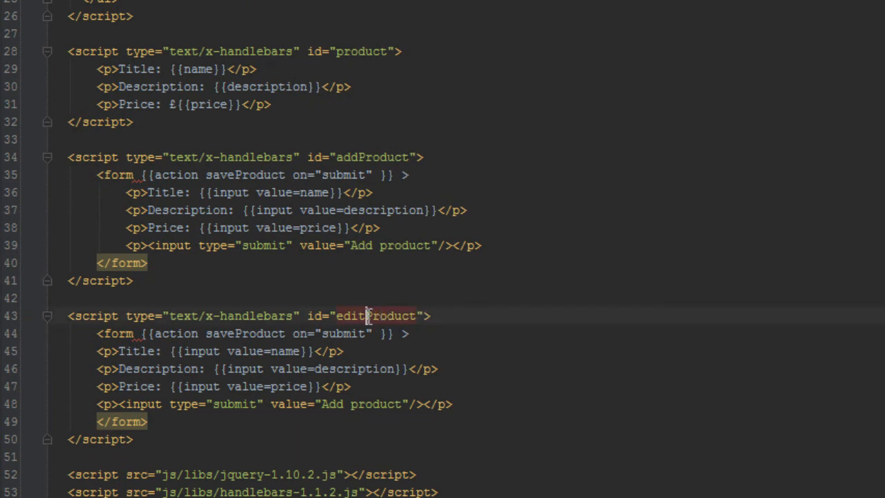
Rework the edit save to this.get('model').save().then(function(){ ... })
double_click(243, 333)
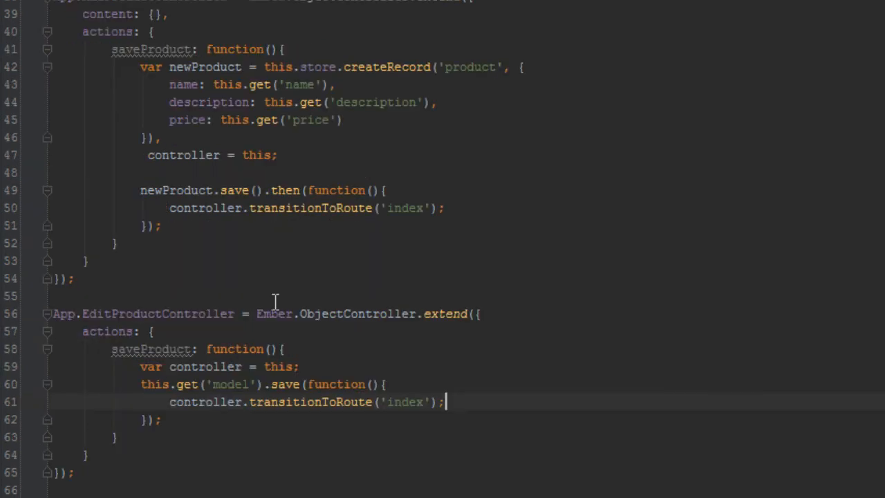
scroll(down, 3)
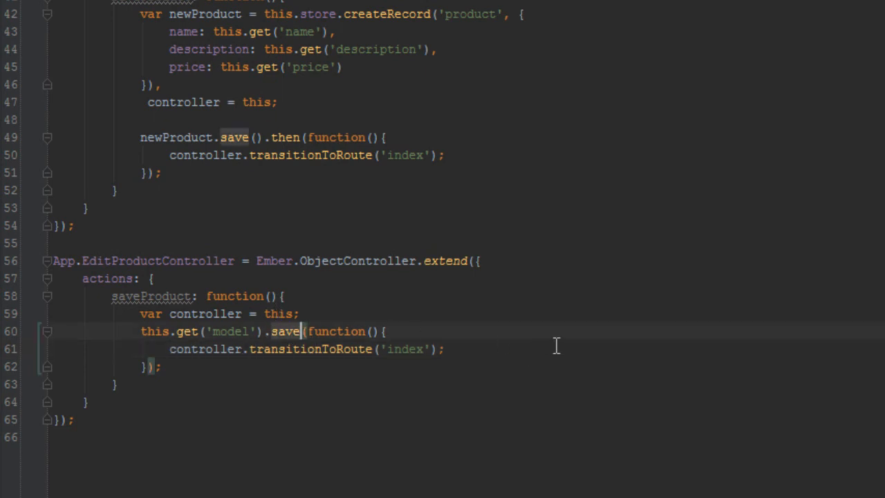
text(()()
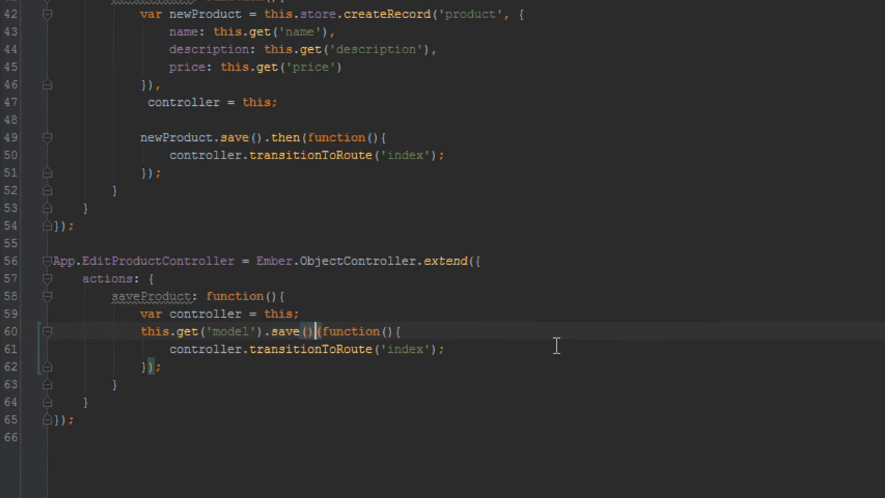
text(.)
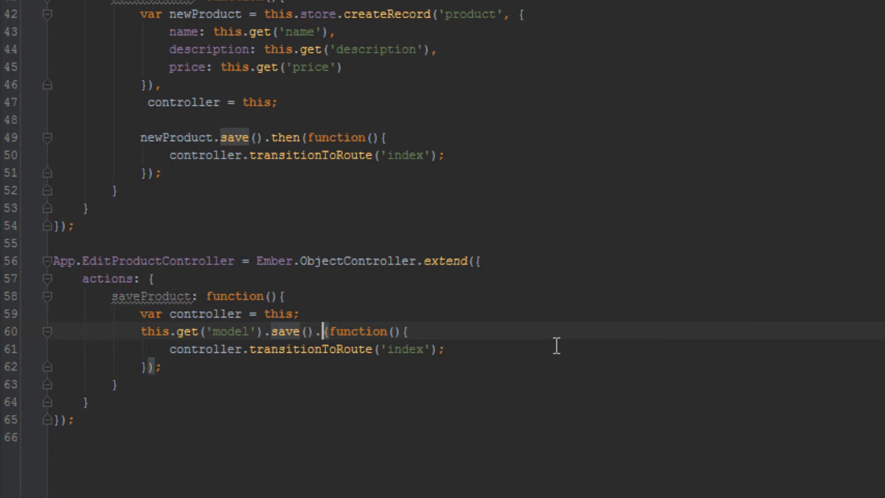
text(then)
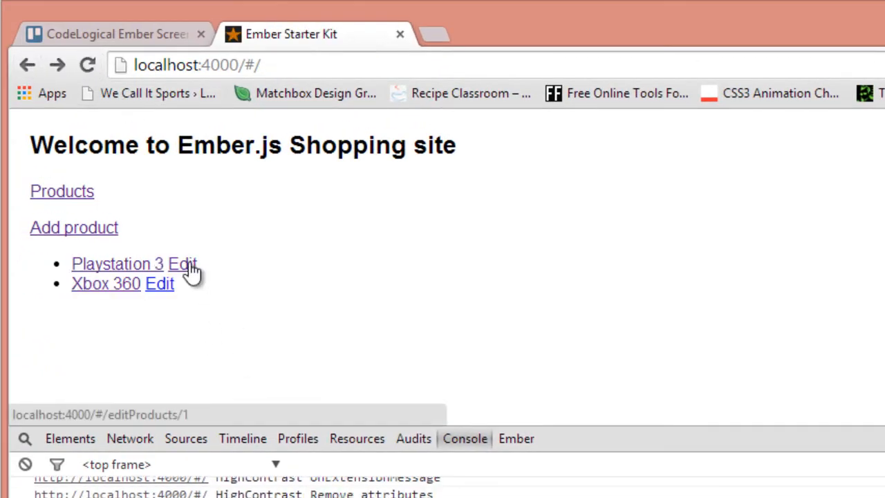
Save Playstation 3 as Playstation 4 and view its updated product details
click(182, 264)
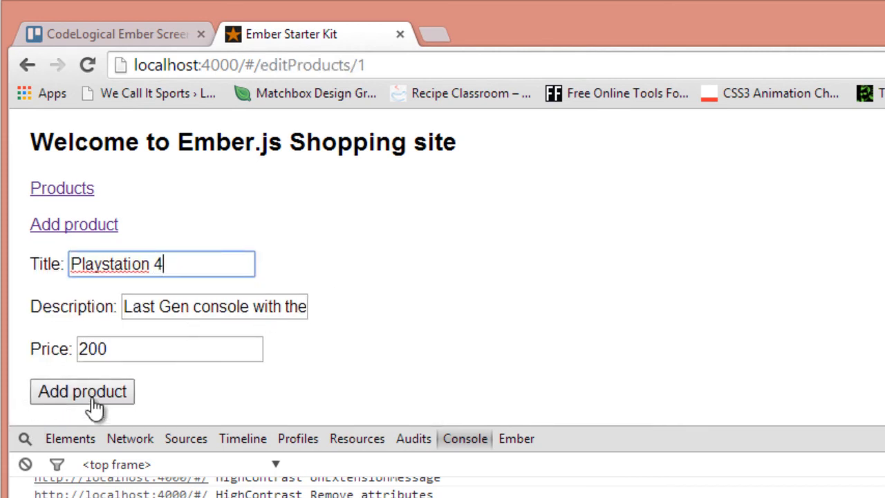
click(82, 392)
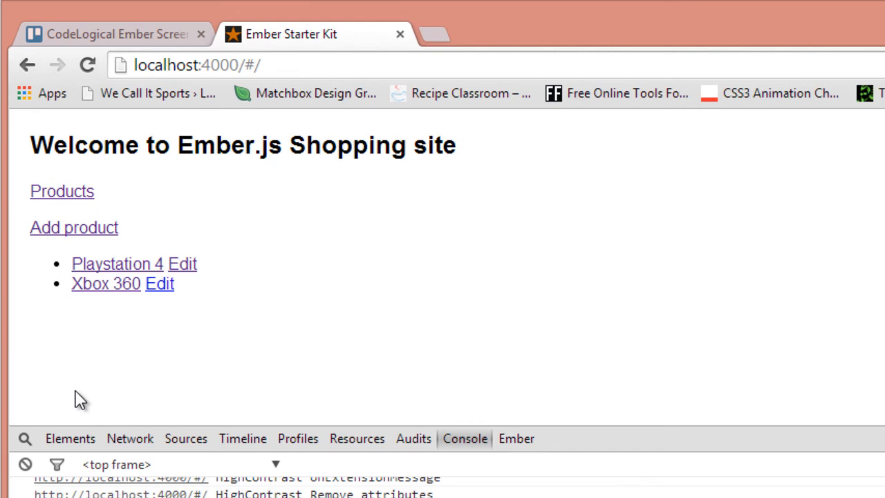
mouse_move(116, 262)
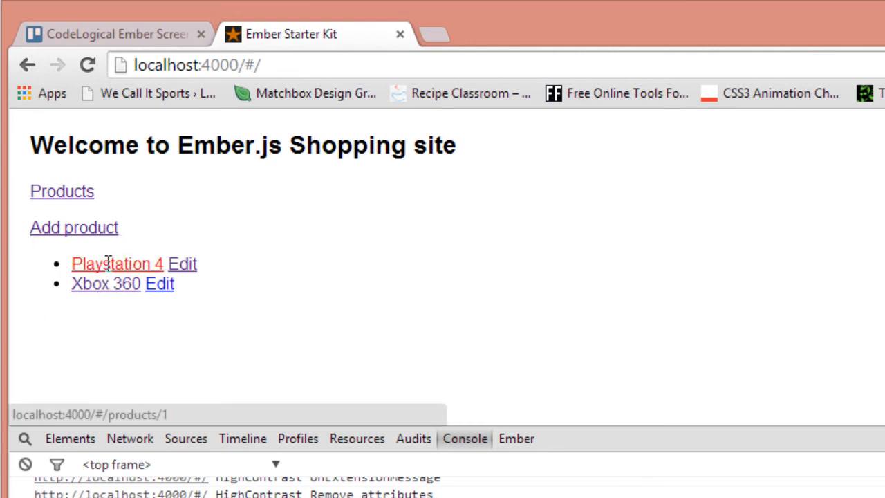
click(116, 263)
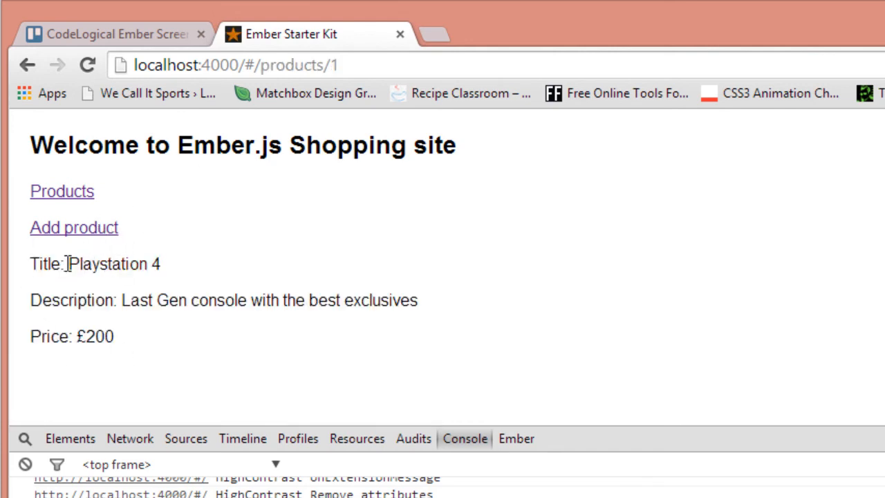
mouse_move(298, 311)
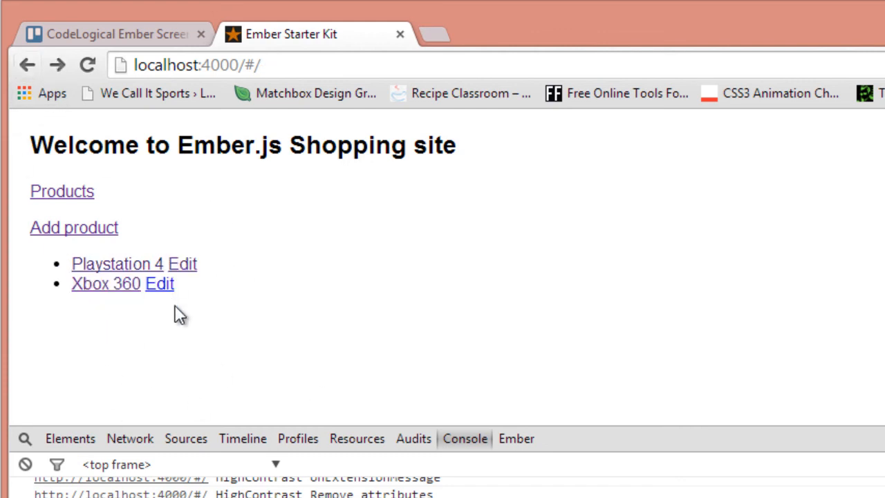
Edit Xbox 360 into Xbox One priced 400, save it and view its details
click(160, 283)
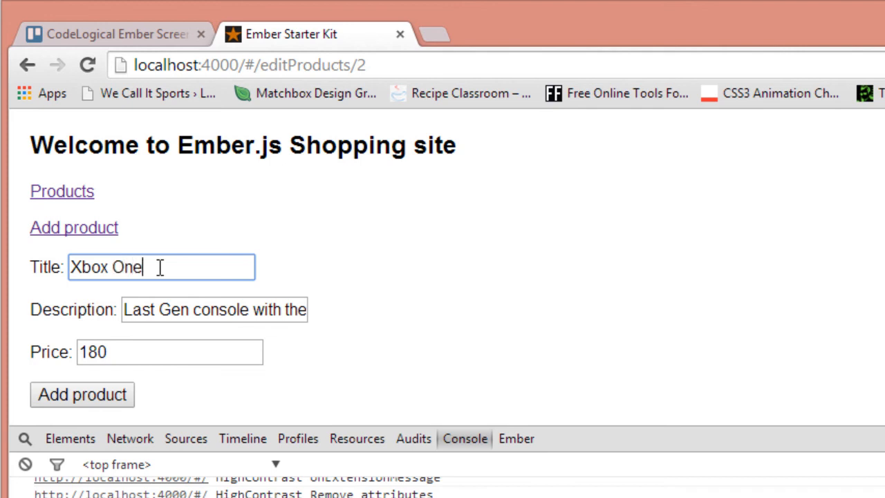
click(214, 309)
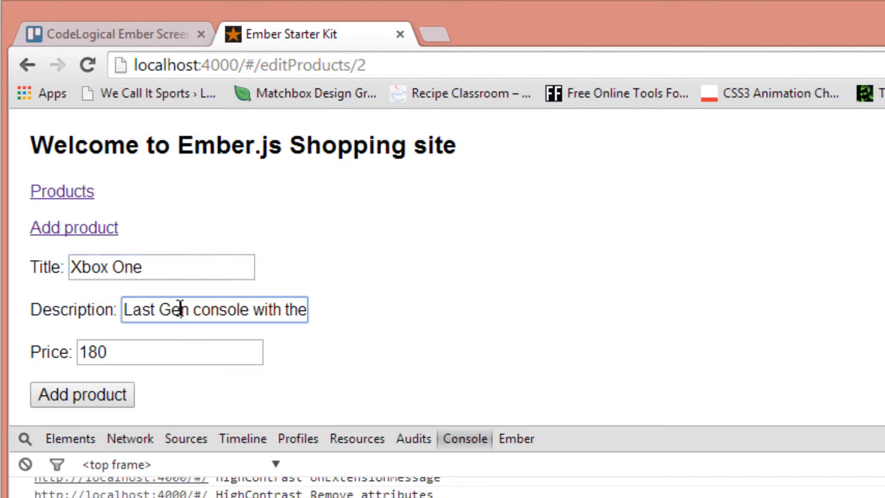
mouse_move(163, 361)
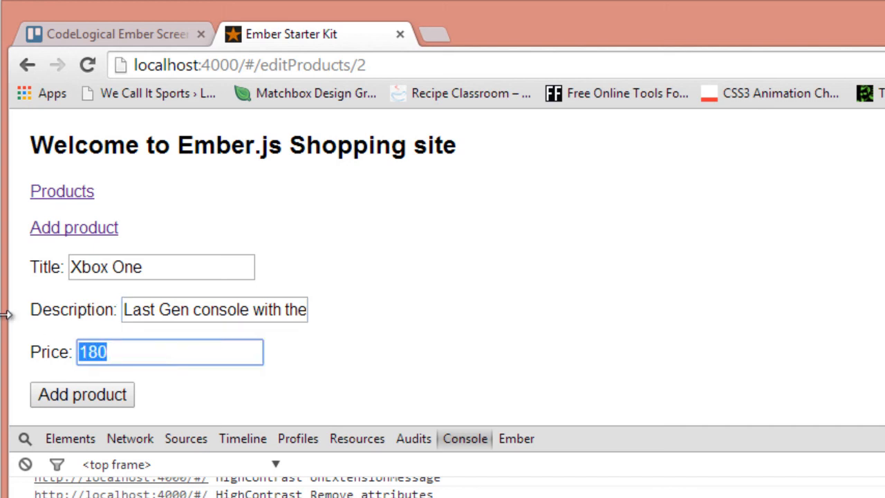
text(400)
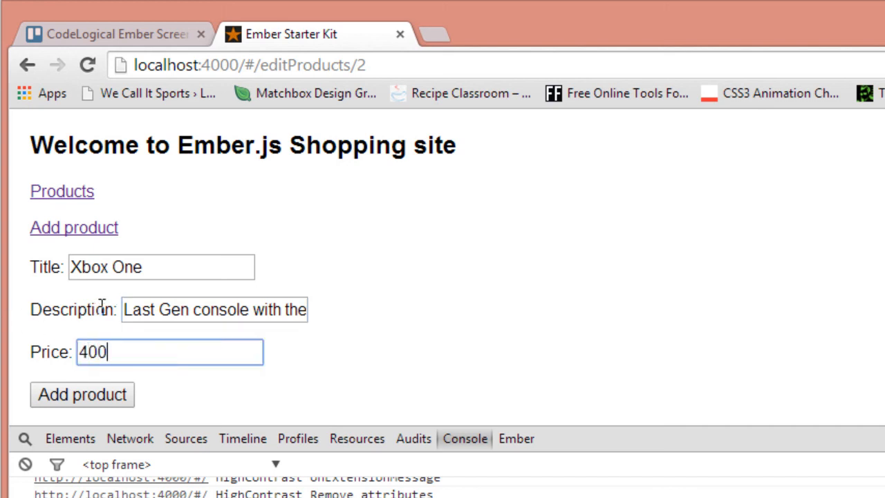
click(81, 394)
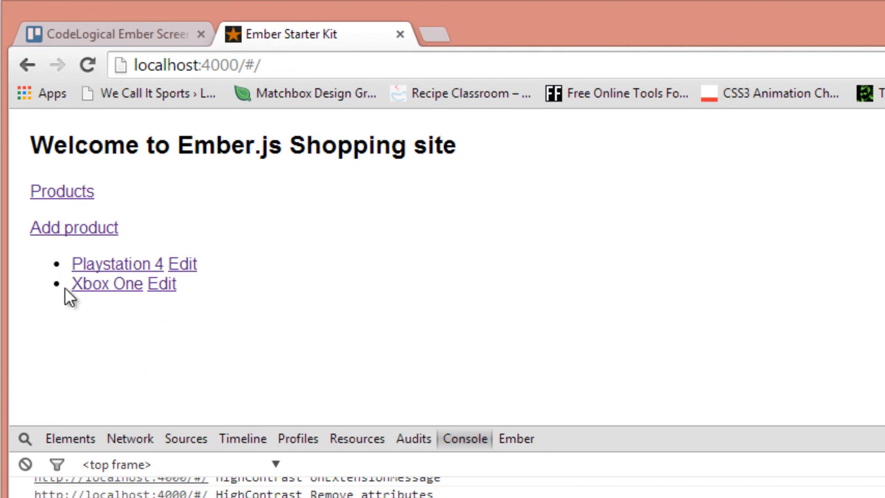
click(106, 283)
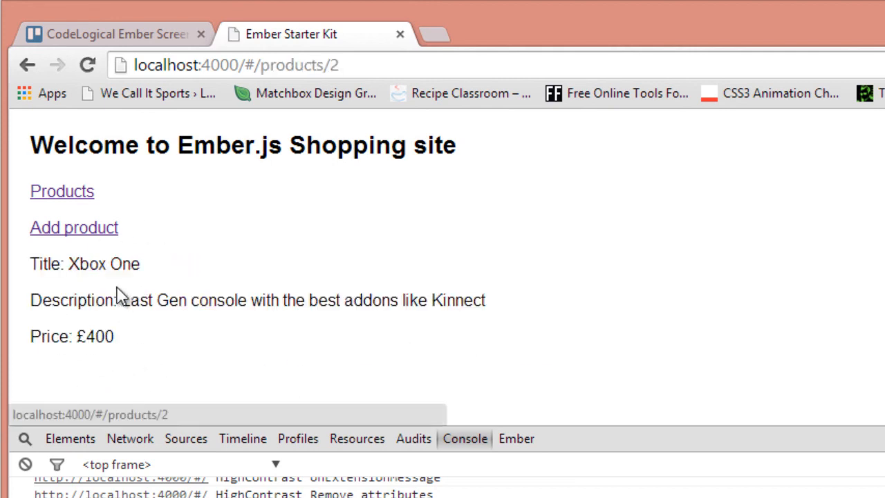